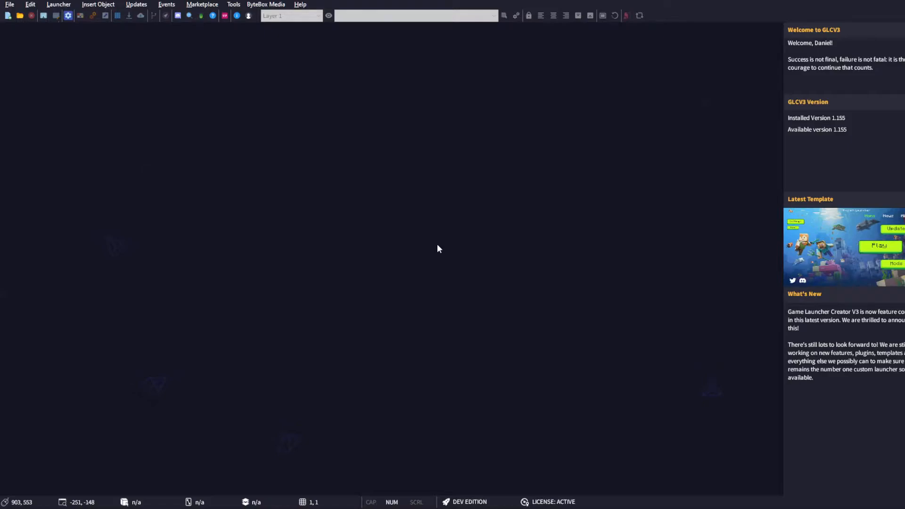
mouse_move(426, 159)
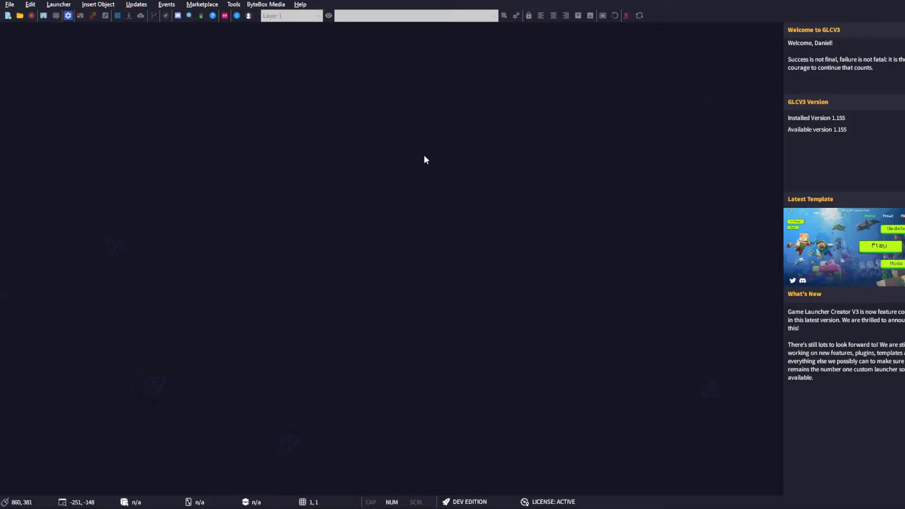
mouse_move(451, 257)
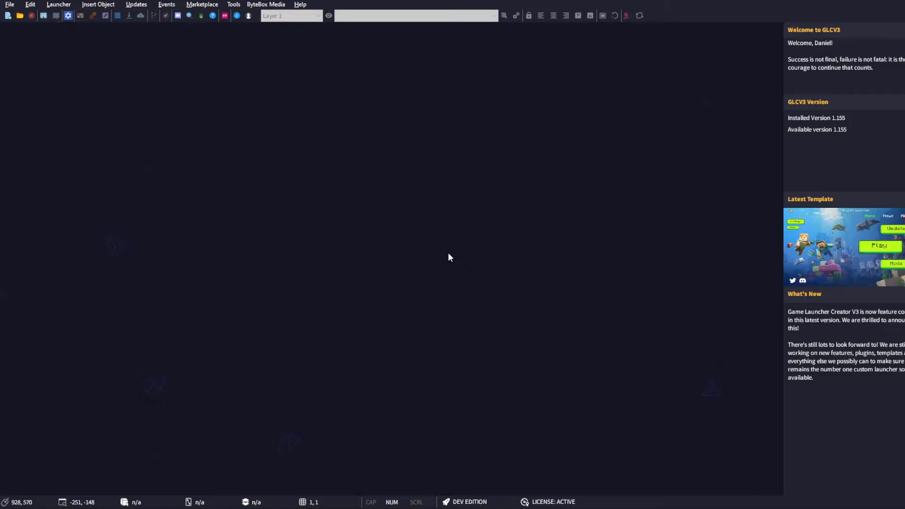
mouse_move(71, 56)
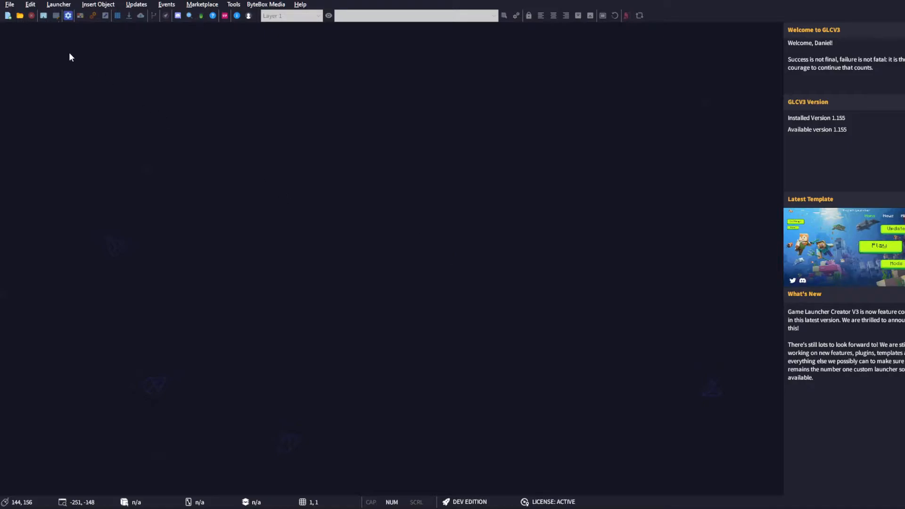
mouse_move(519, 281)
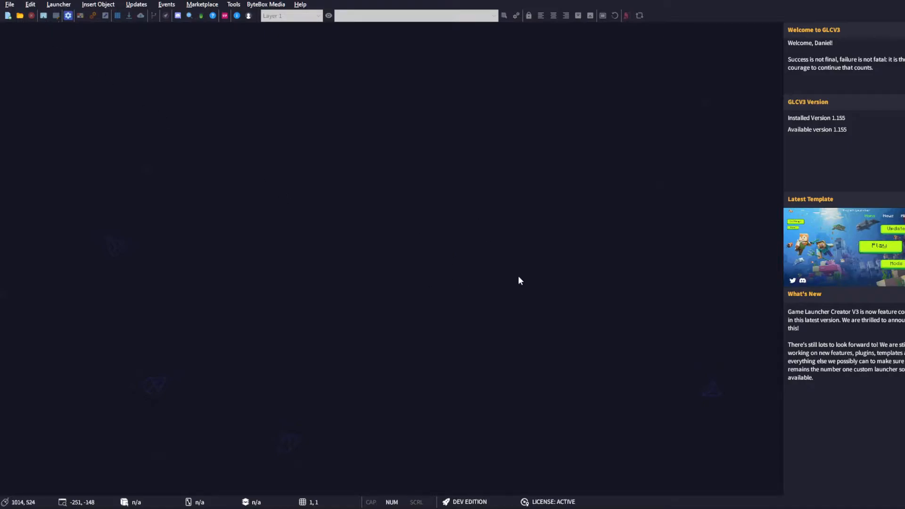
mouse_move(461, 271)
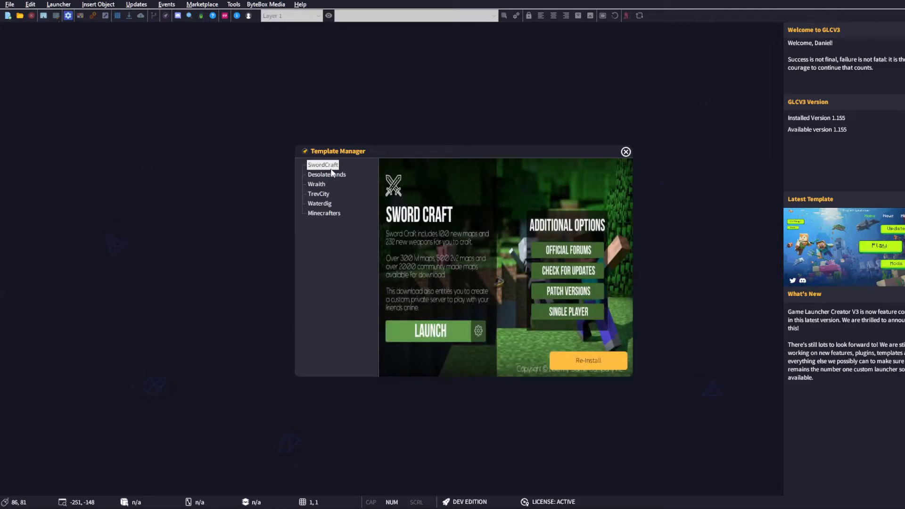
- Preview the SwordCraft, DesolateLands, TrevCity and Waterdig templates, settling on TrevCity
left_click(322, 164)
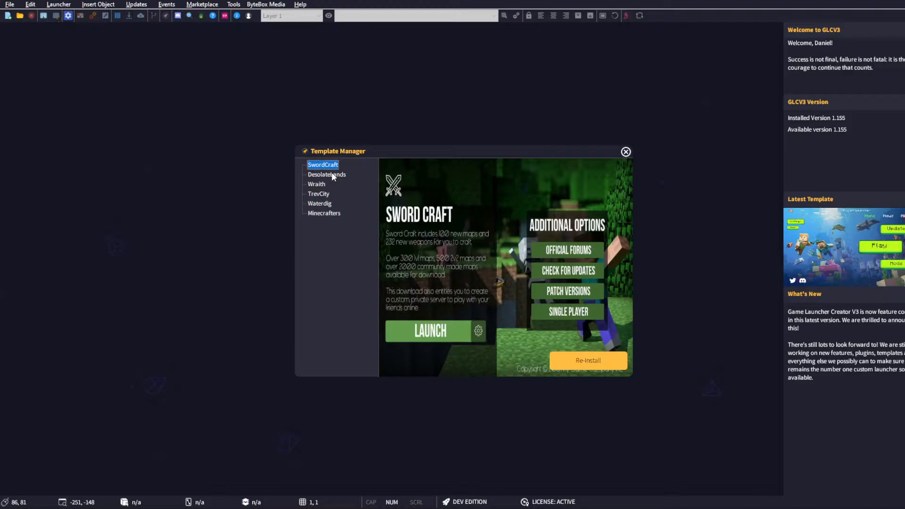
left_click(327, 174)
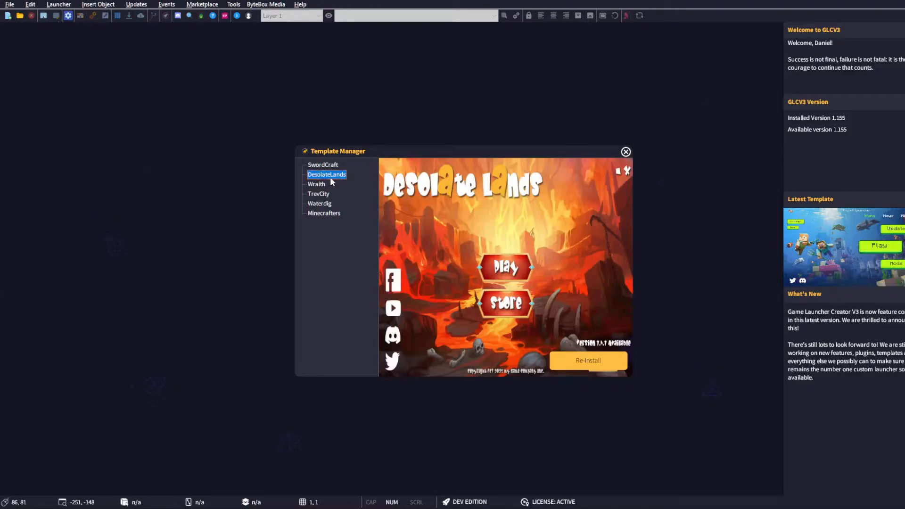
left_click(318, 194)
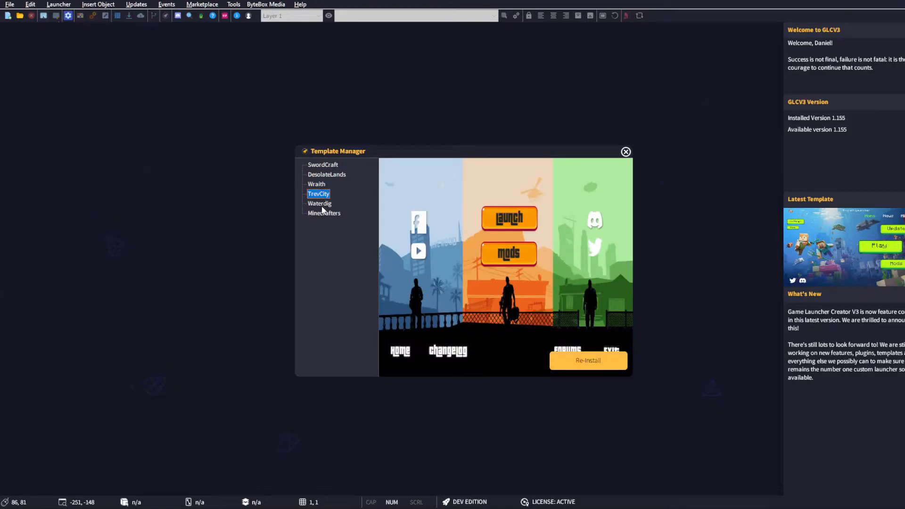
left_click(319, 204)
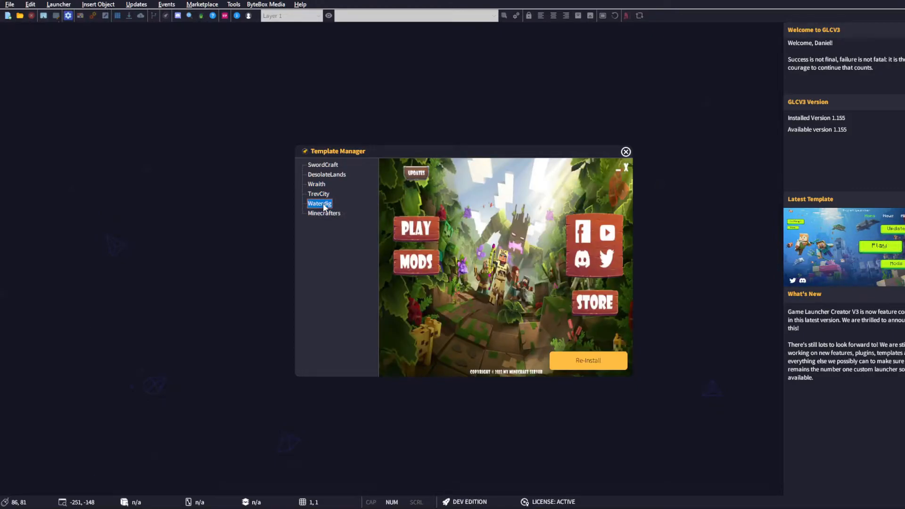
left_click(318, 193)
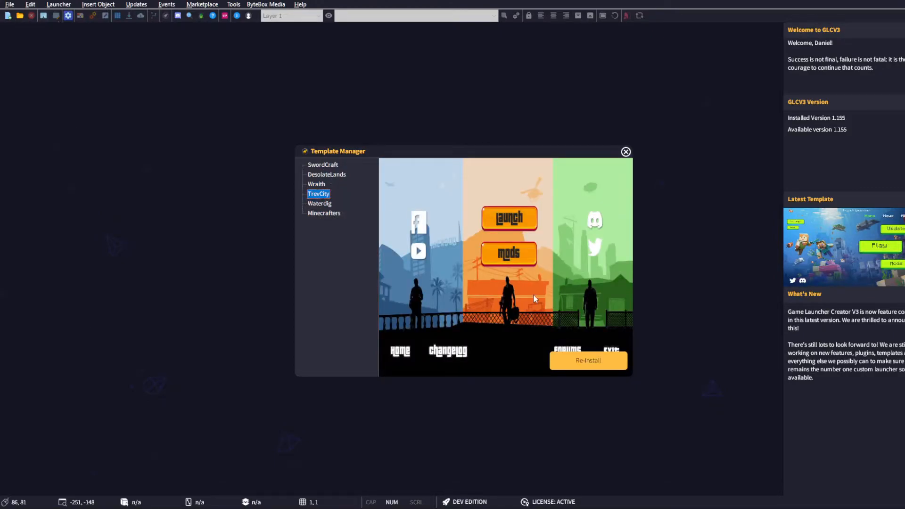
mouse_move(527, 297)
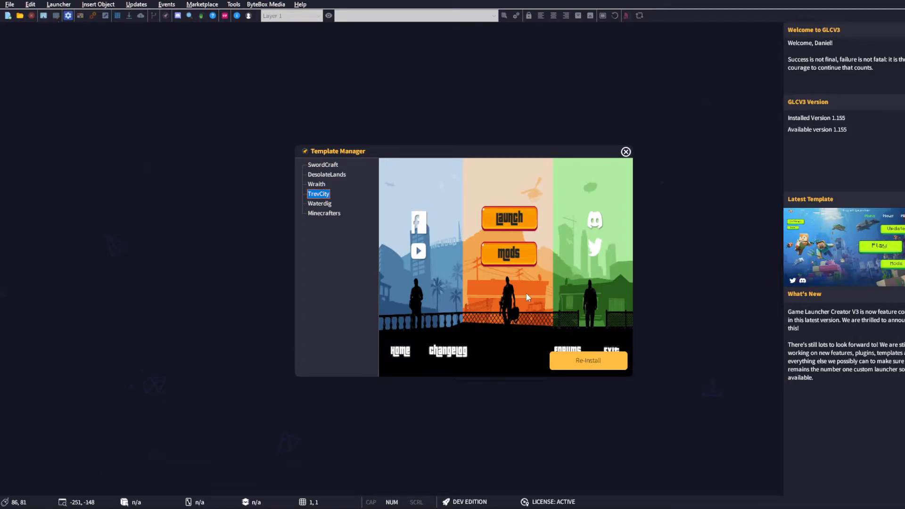
mouse_move(465, 213)
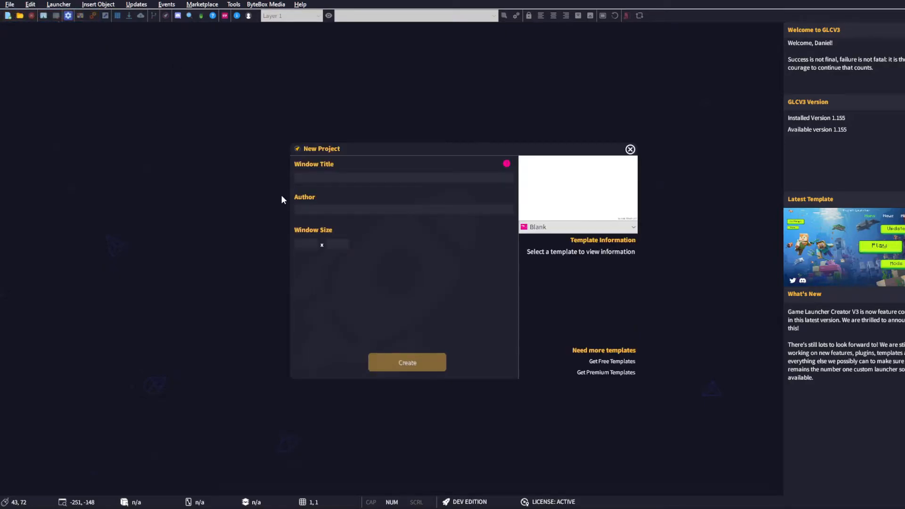
- Create a TrevCity-based project titled 'My FiveM Game Launcher' with author Danny
left_click(403, 177)
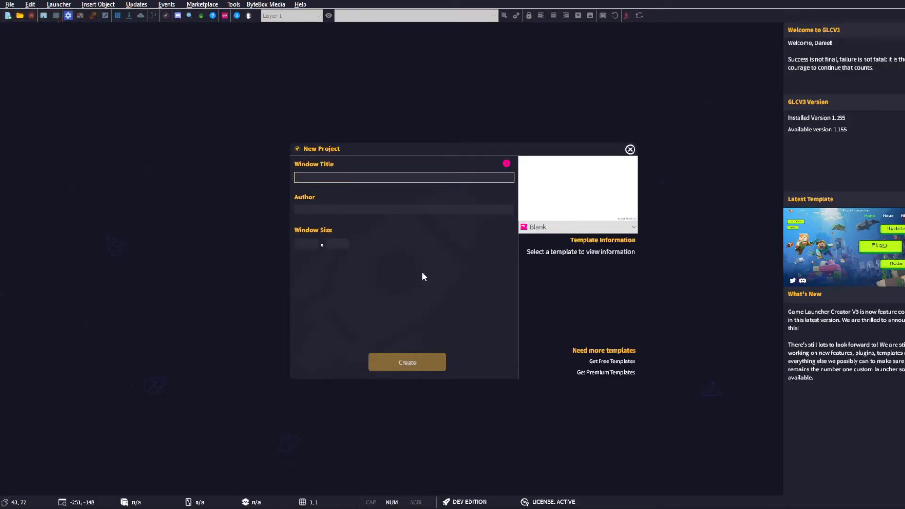
type("My FiveM")
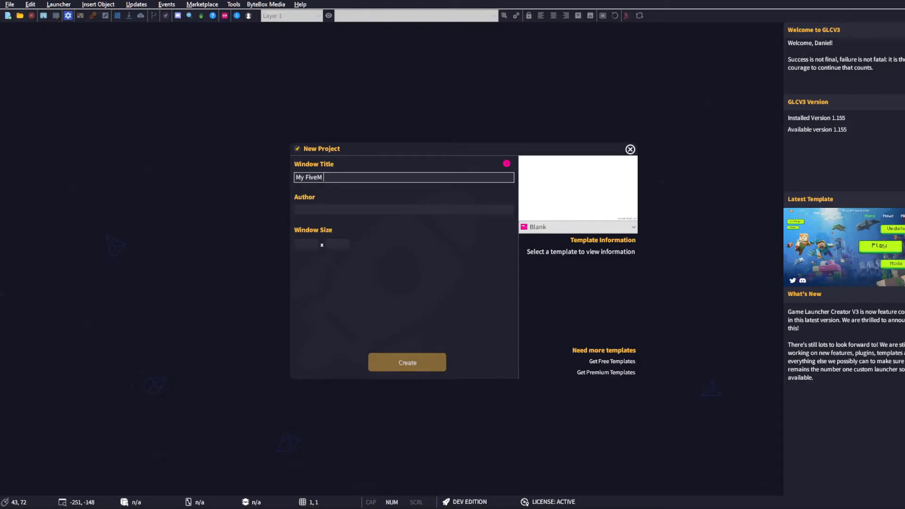
type("Game Launcher")
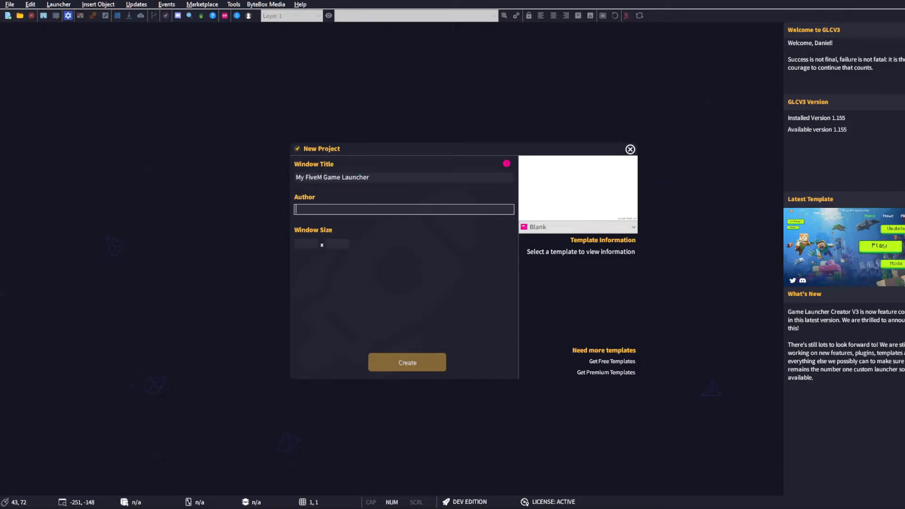
type("Danny")
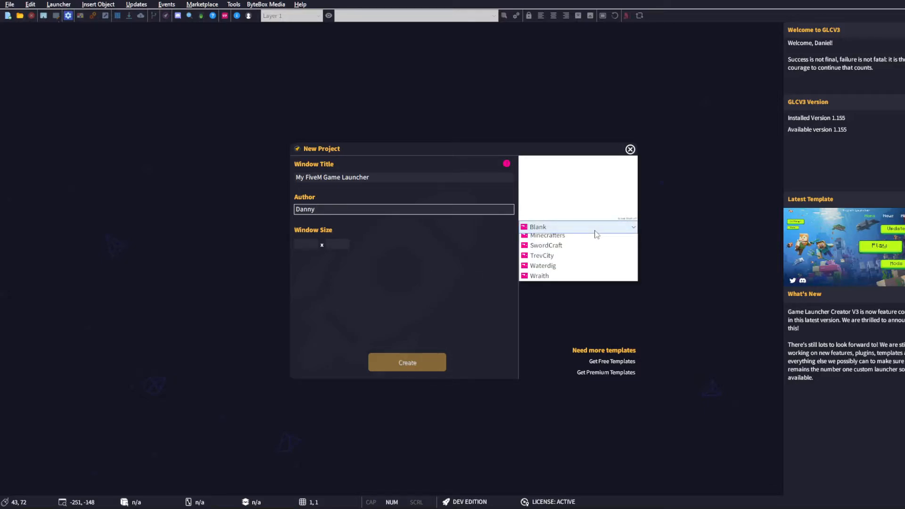
left_click(541, 256)
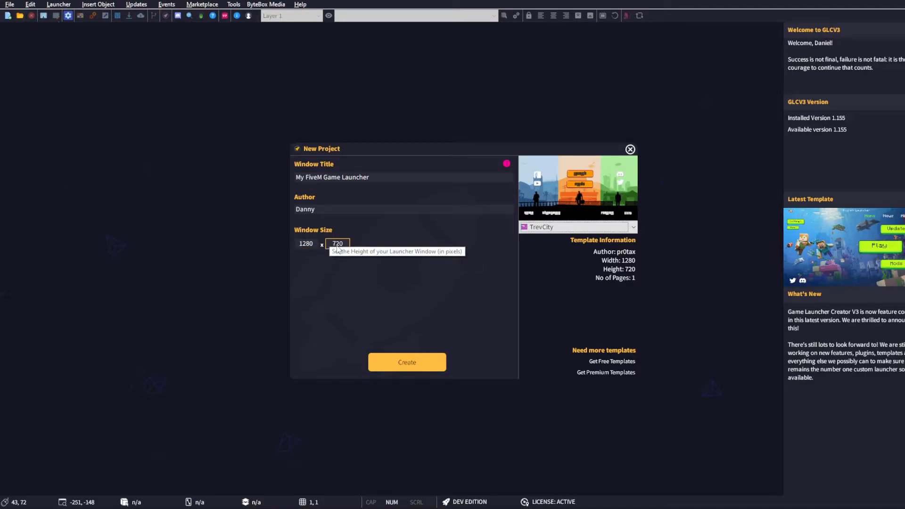
left_click(406, 362)
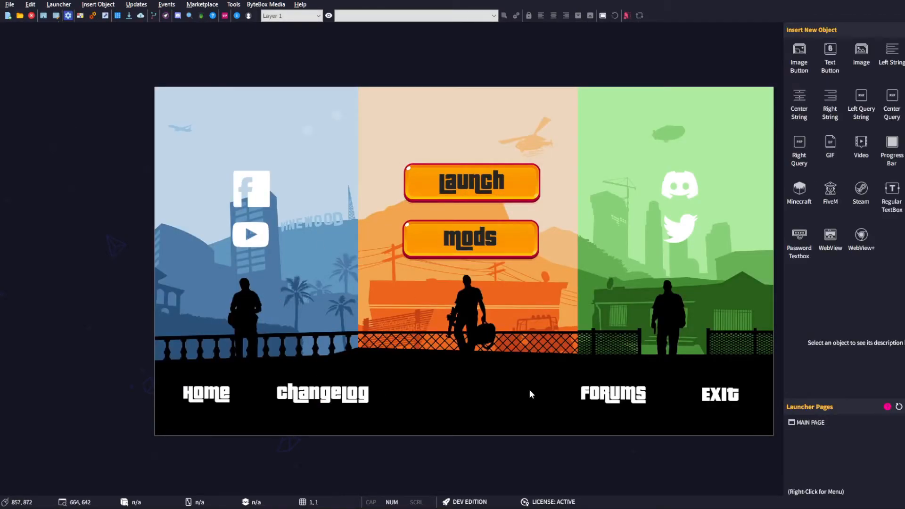
mouse_move(517, 272)
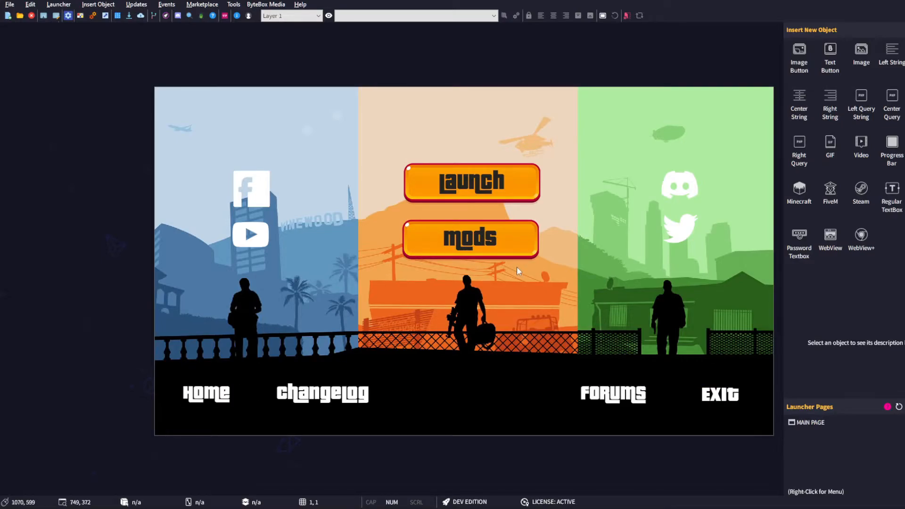
left_click(322, 393)
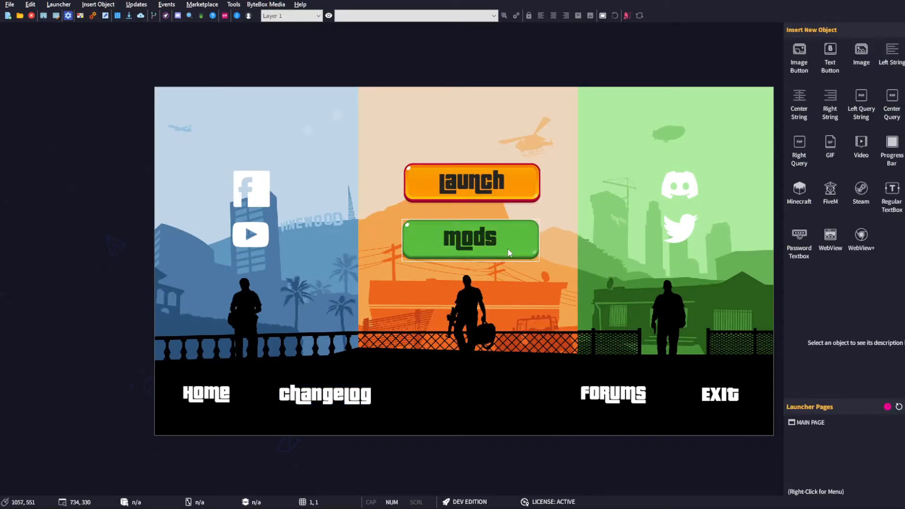
left_click(471, 239)
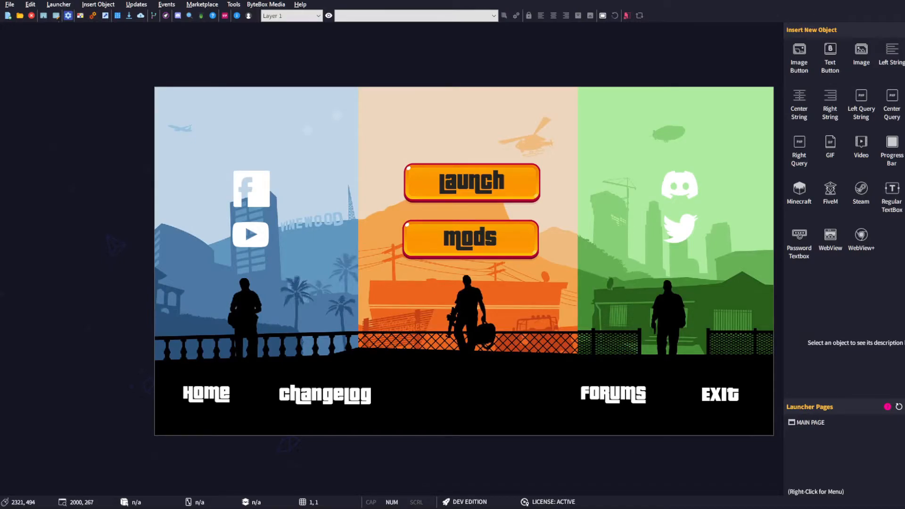
mouse_move(47, 341)
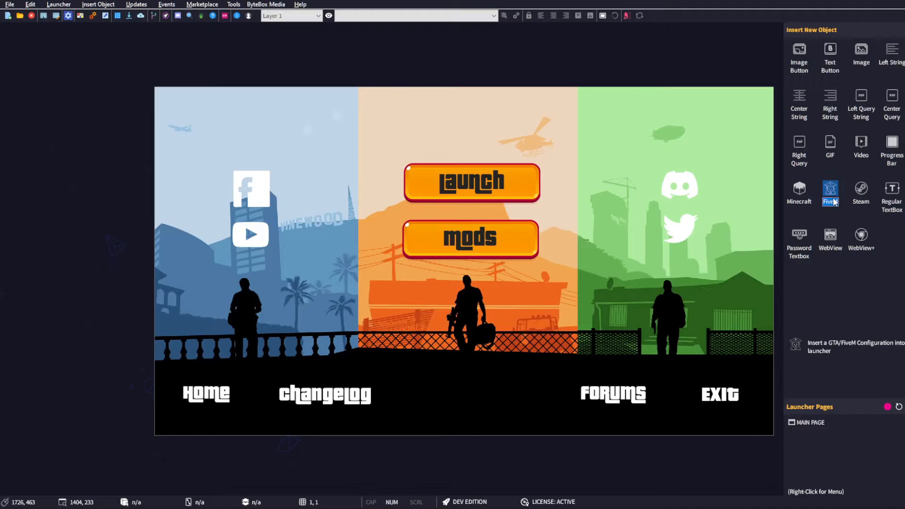
- Insert a FiveM object into the launcher and bring up its settings
left_click(830, 193)
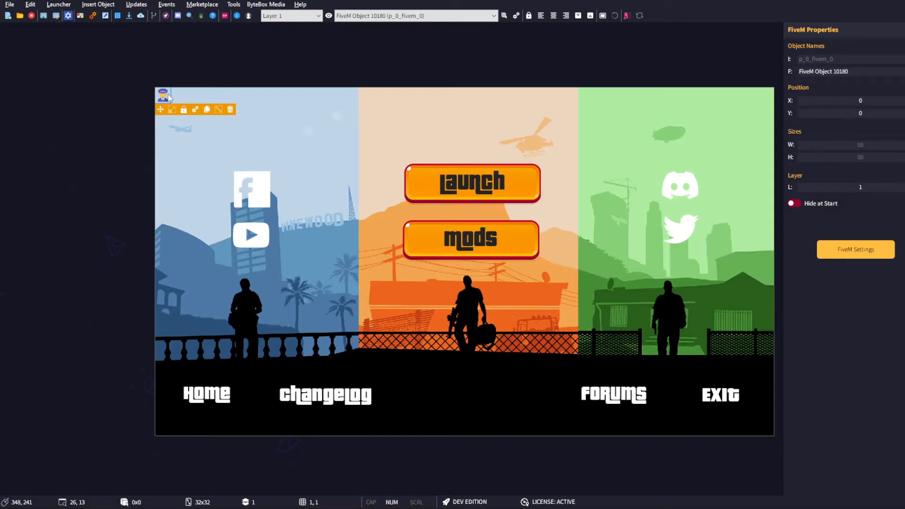
mouse_move(185, 110)
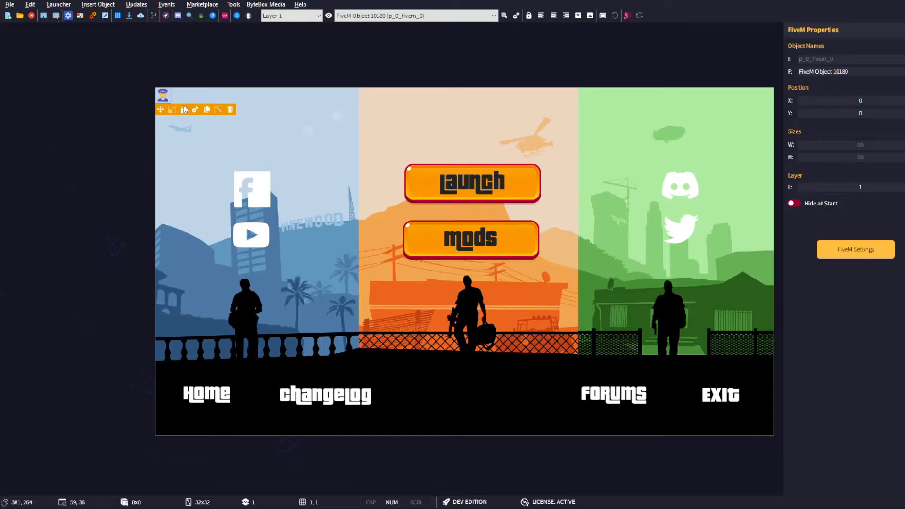
mouse_move(184, 109)
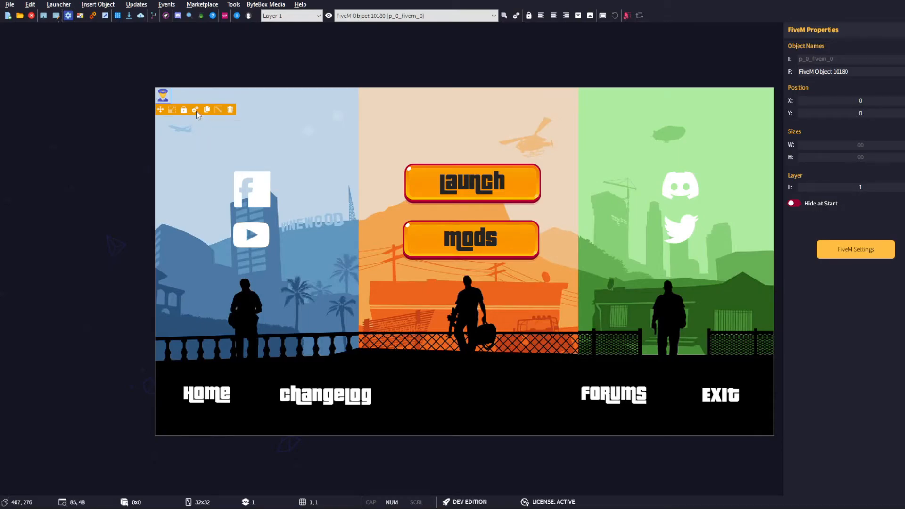
left_click(856, 249)
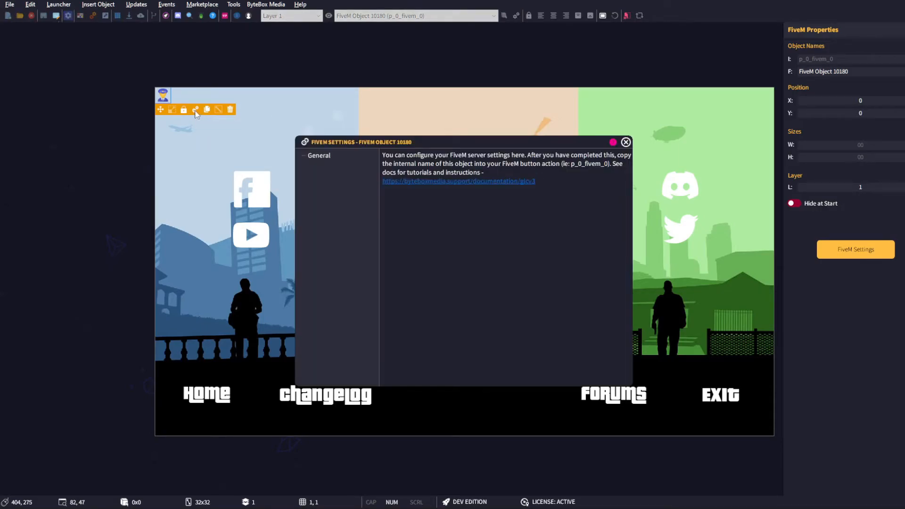
- Set the FiveM object's server IP to 128.282.22.291 and port to 30120
left_click(318, 156)
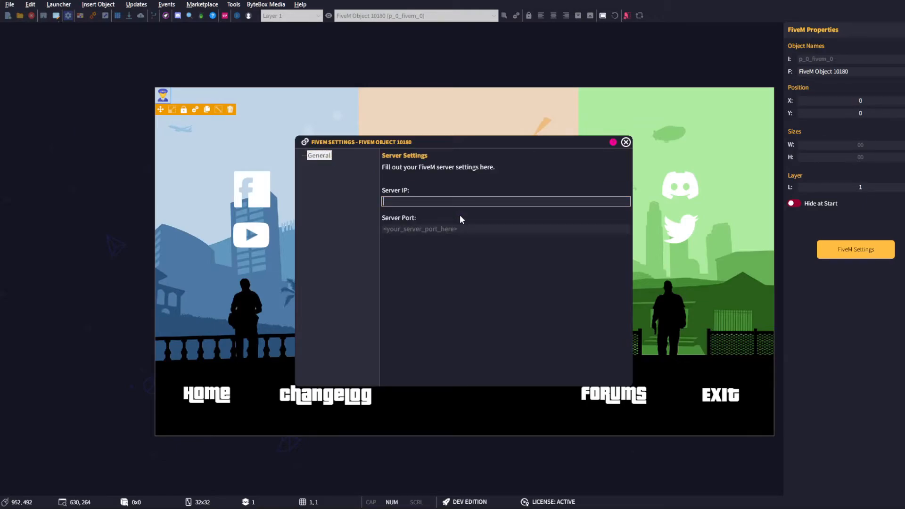
type("1")
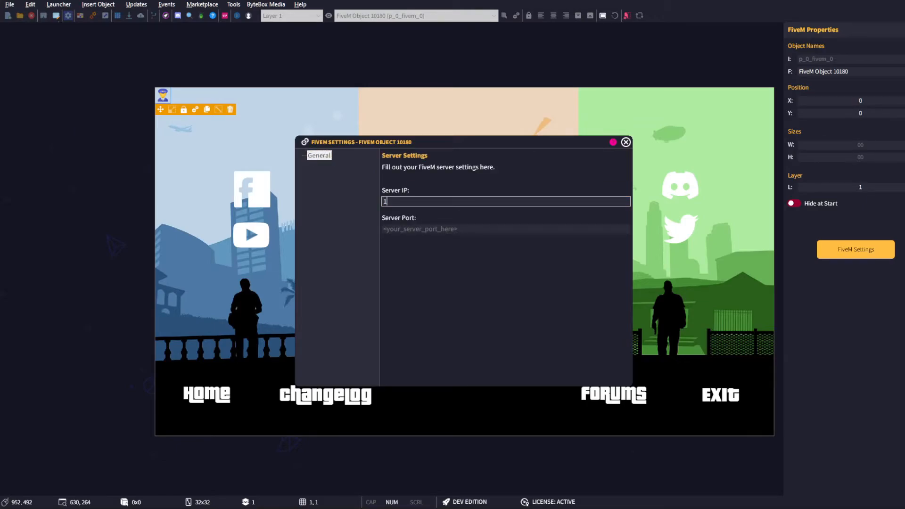
type("28.")
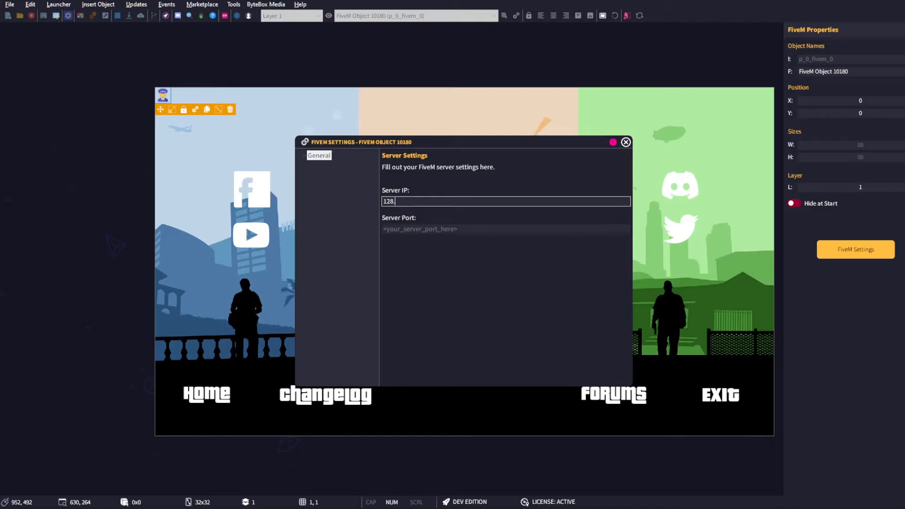
type("282.2")
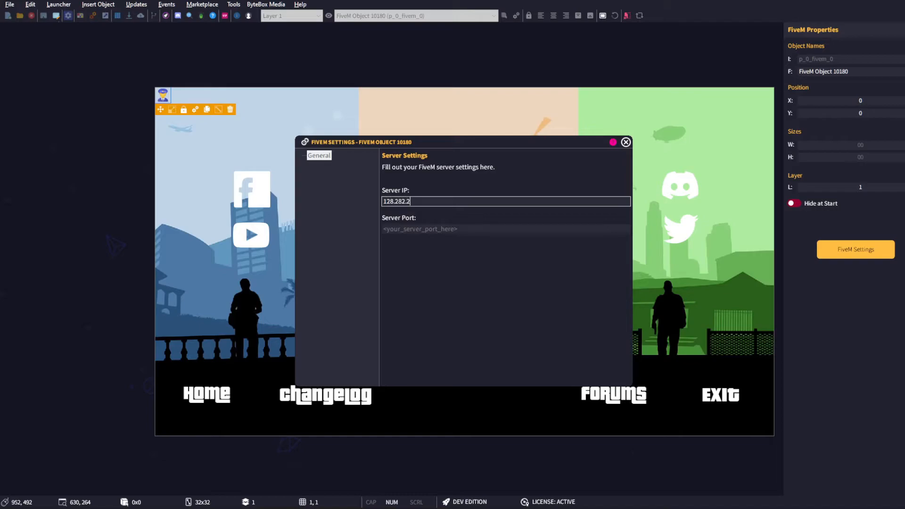
type("2.291")
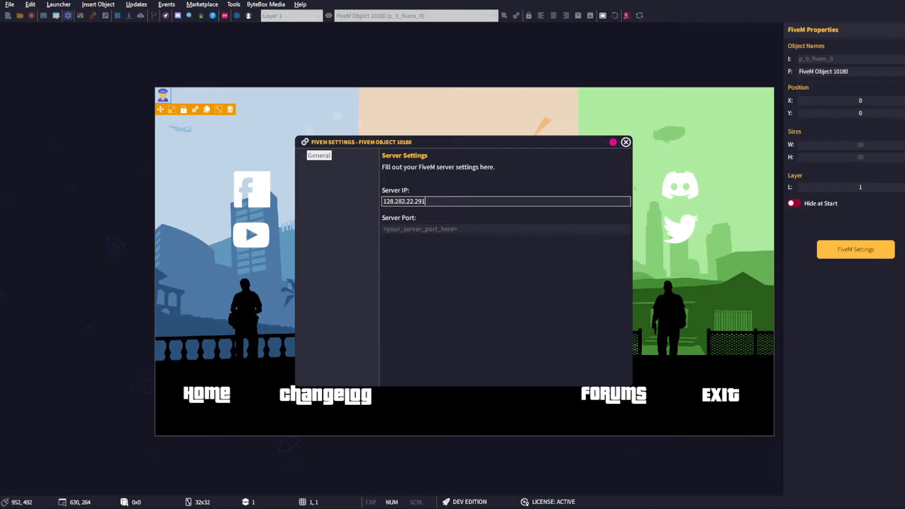
left_click(506, 228)
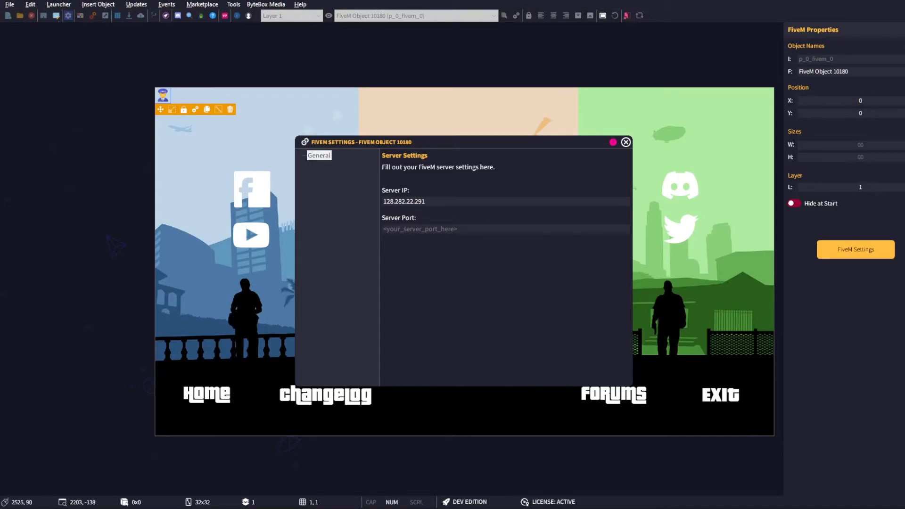
left_click(506, 229)
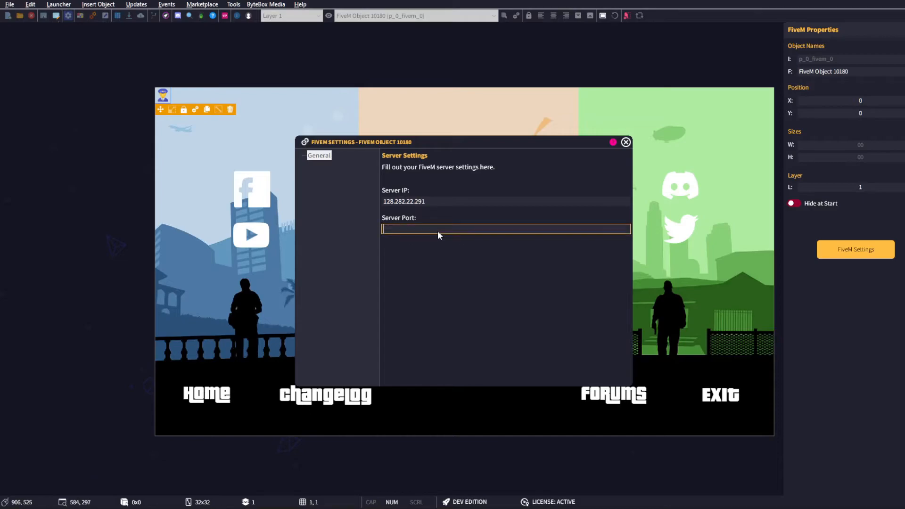
type("30")
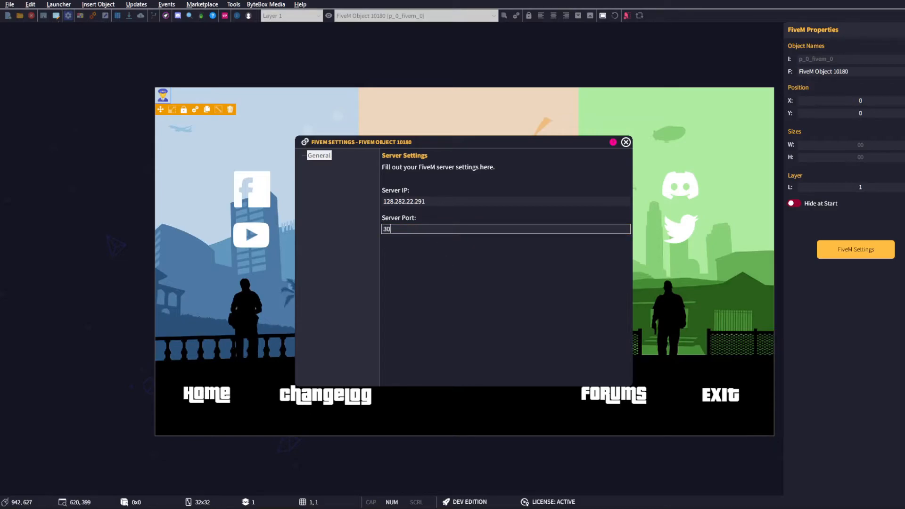
type("120")
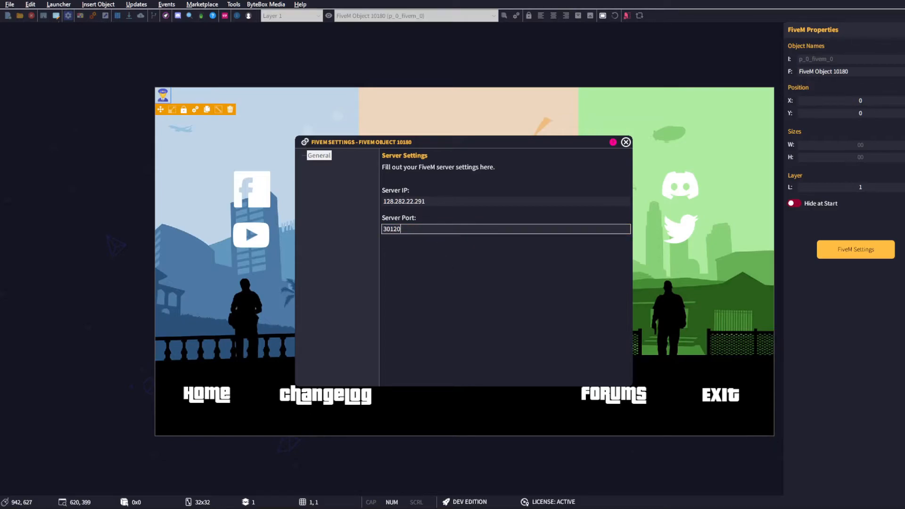
mouse_move(592, 157)
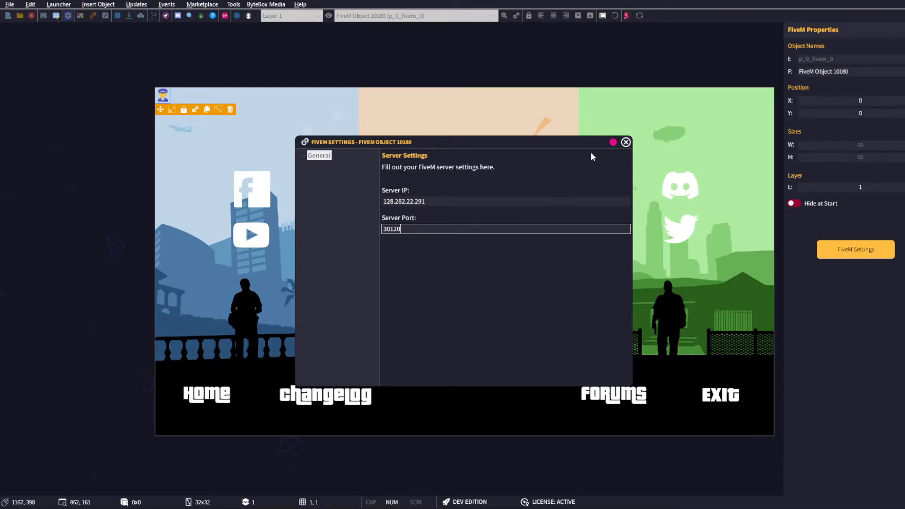
left_click(625, 143)
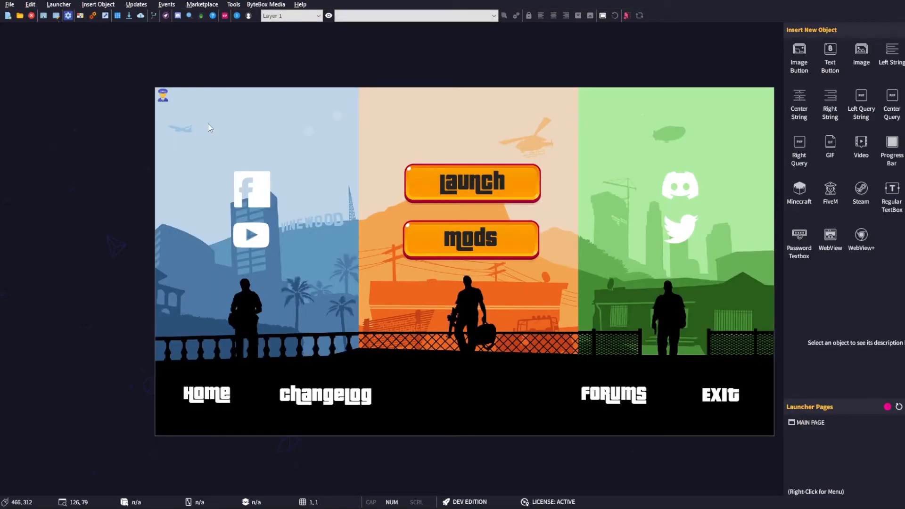
- Select the FiveM object and copy its internal name p_0_fivem_0 from its properties
left_click(163, 95)
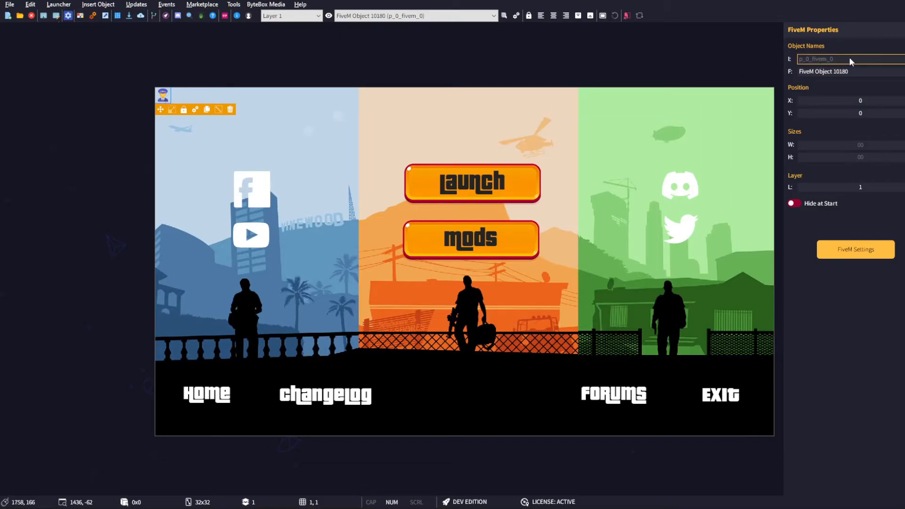
triple_click(816, 58)
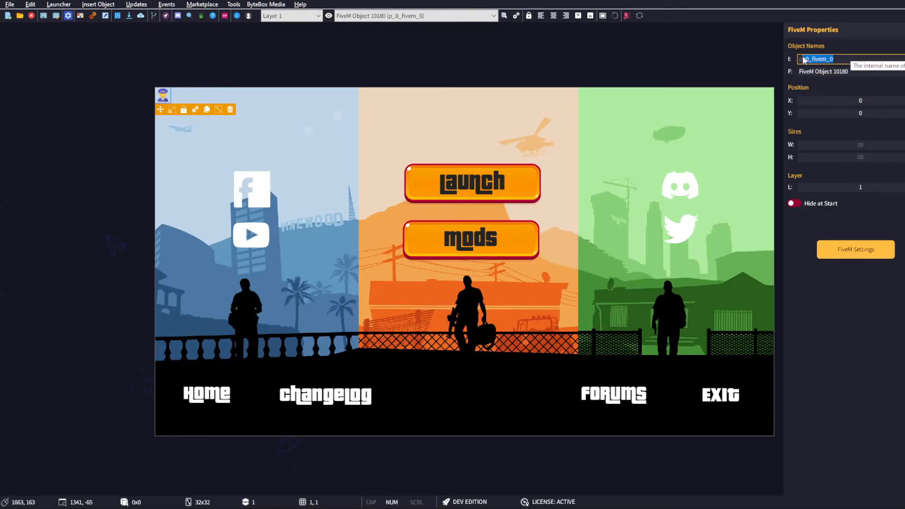
right_click(820, 59)
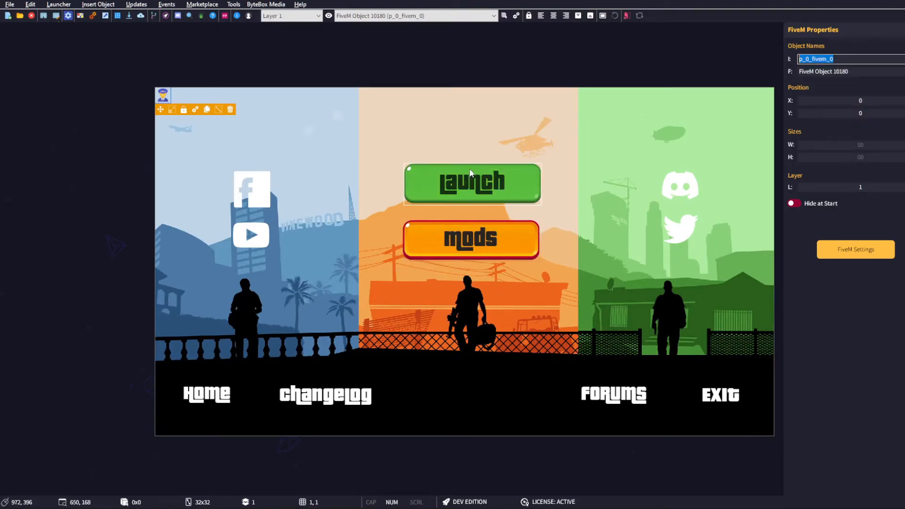
- Give the Launch button a FiveM action targeting the object p_0_fivem_0
left_click(471, 184)
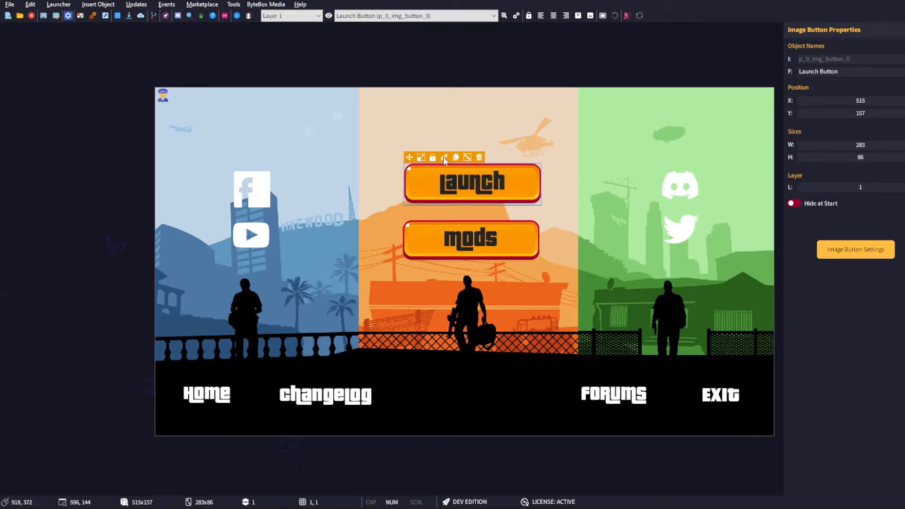
left_click(856, 249)
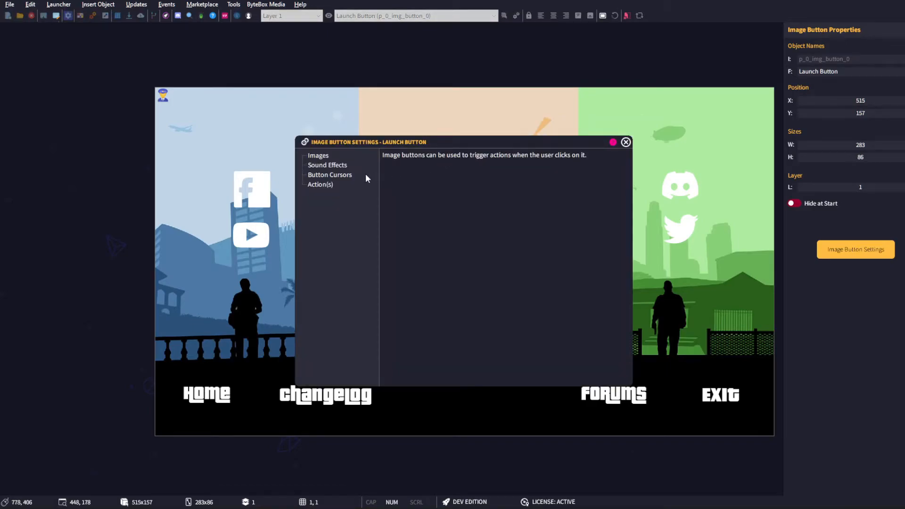
left_click(319, 184)
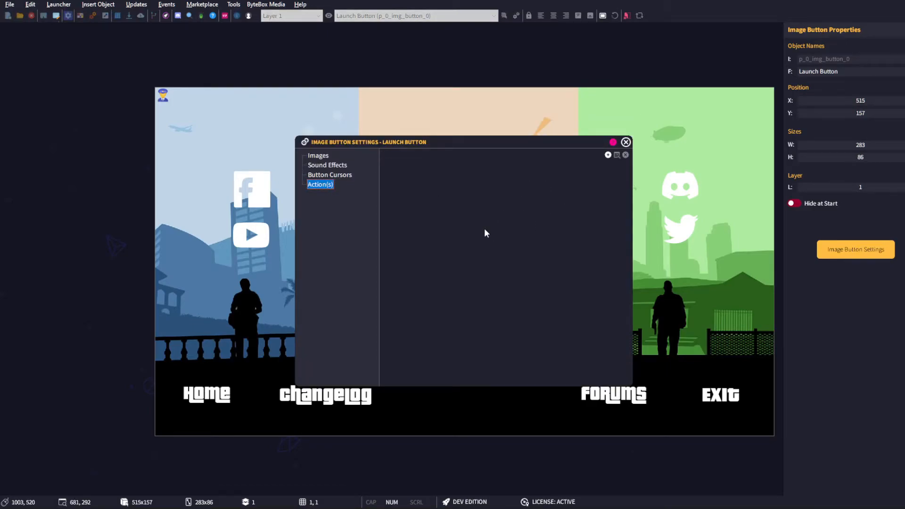
mouse_move(500, 275)
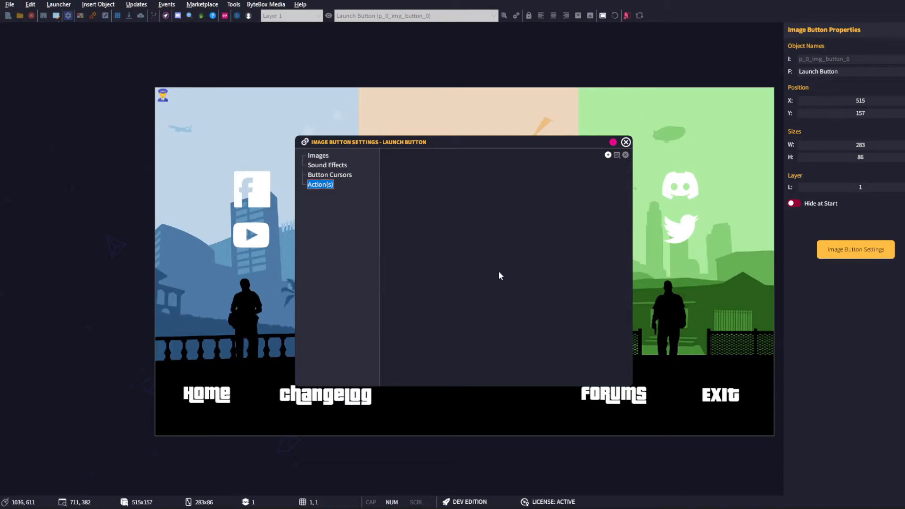
mouse_move(564, 185)
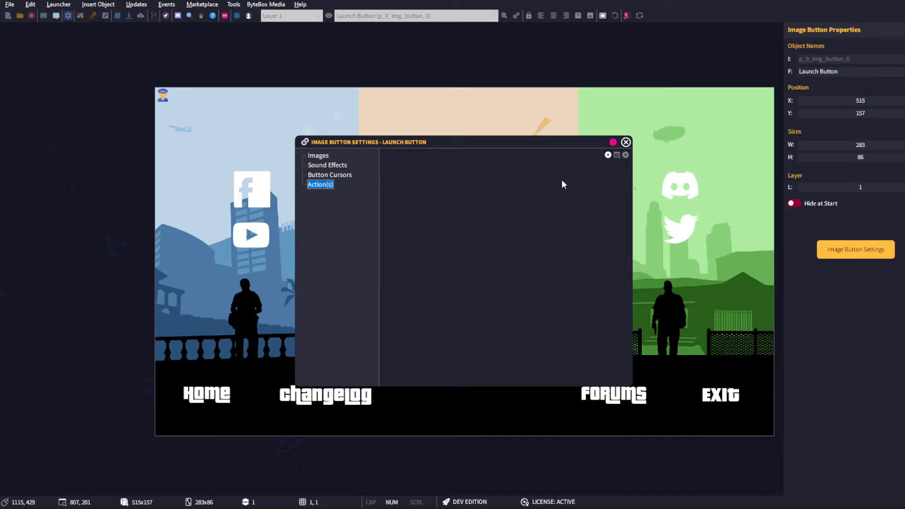
mouse_move(607, 155)
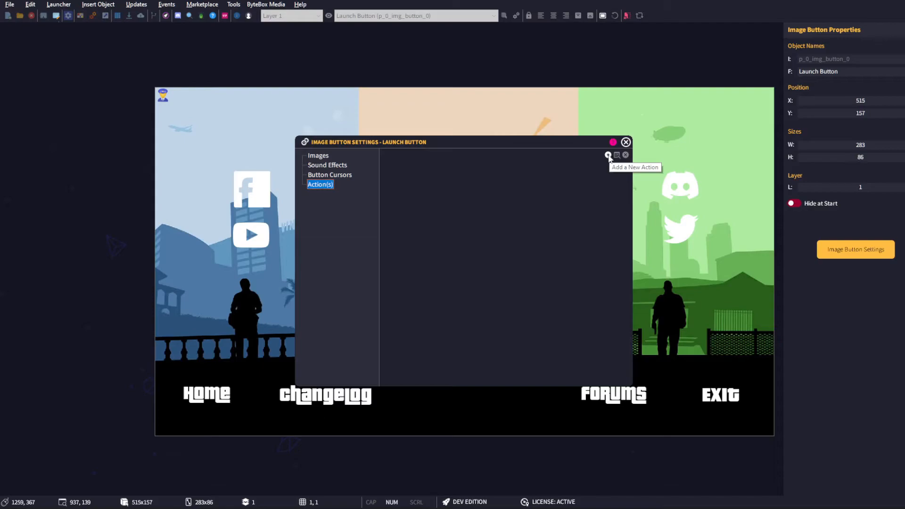
left_click(607, 156)
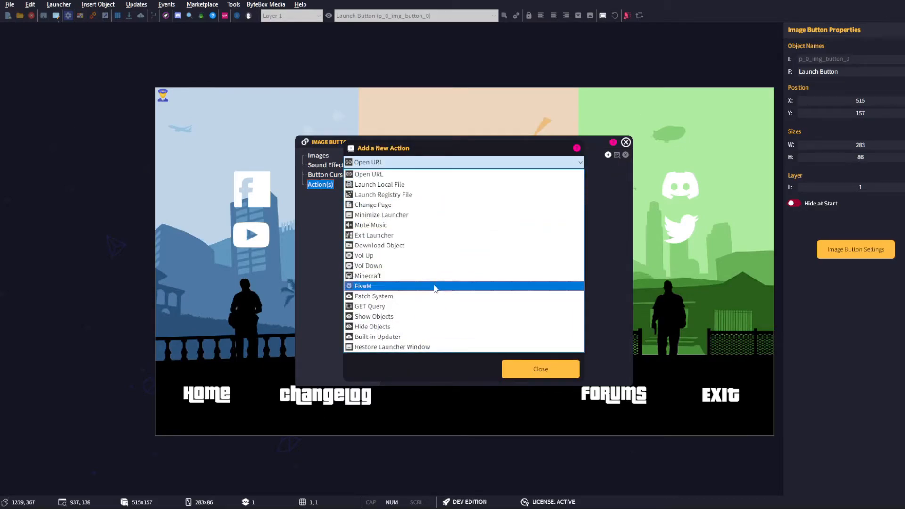
left_click(362, 285)
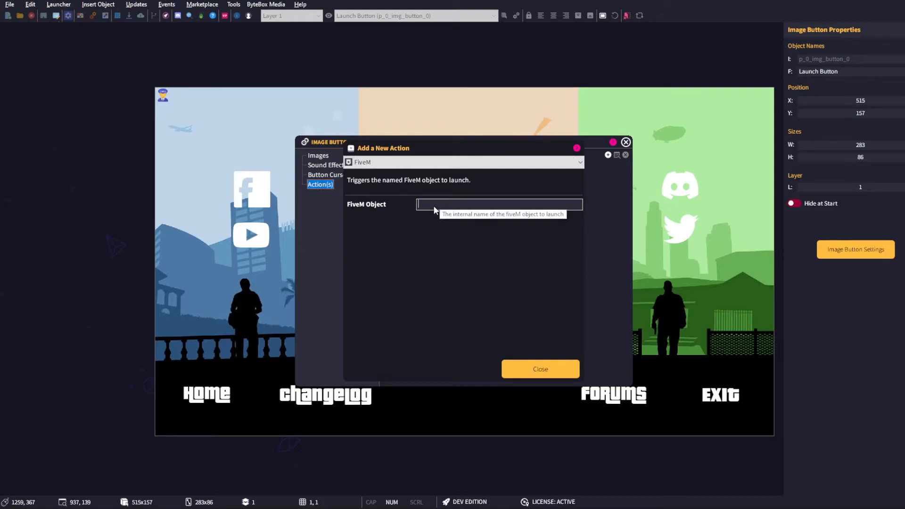
type("p_0_fivem_0")
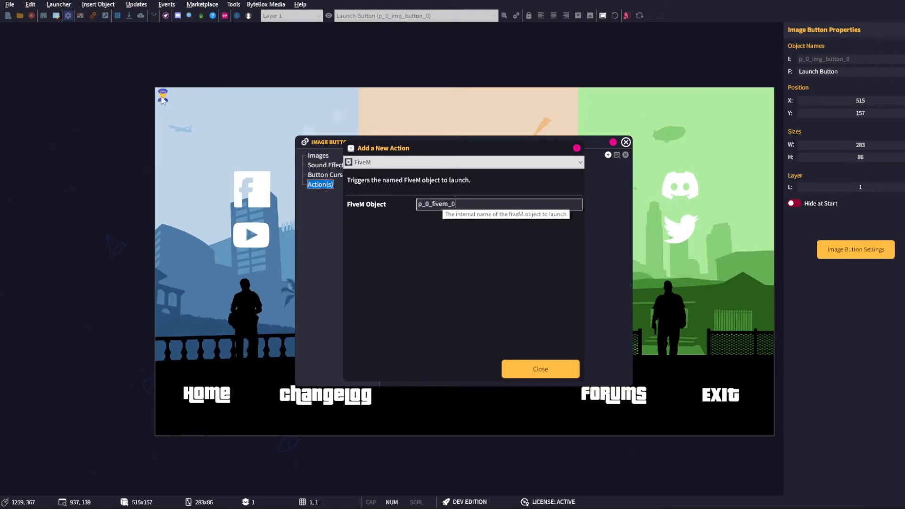
mouse_move(541, 369)
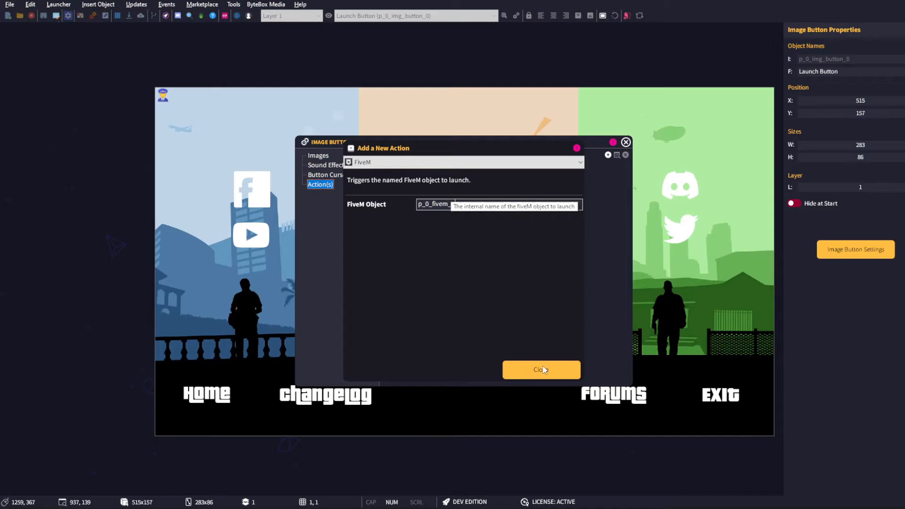
left_click(540, 370)
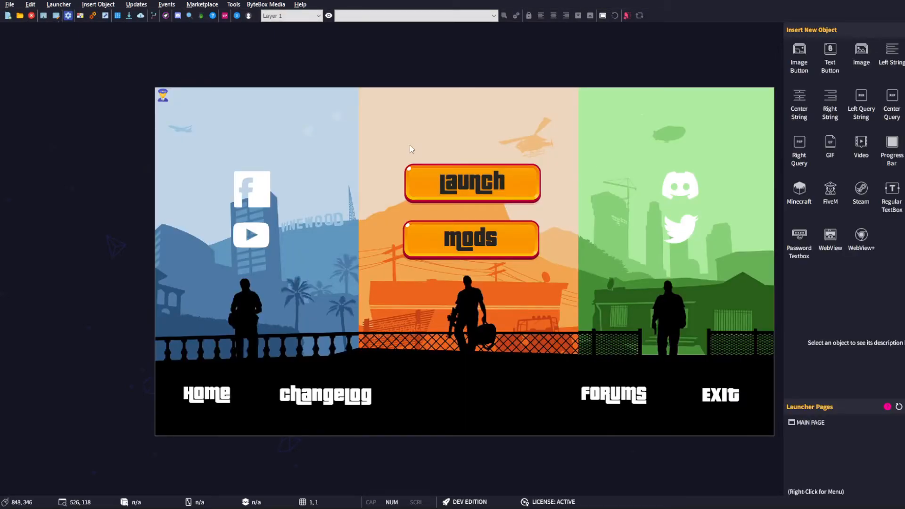
mouse_move(272, 127)
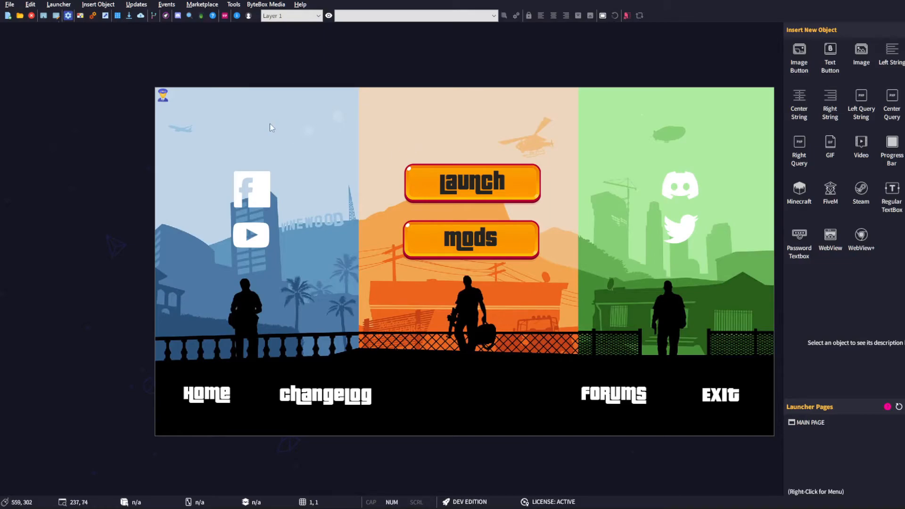
mouse_move(271, 126)
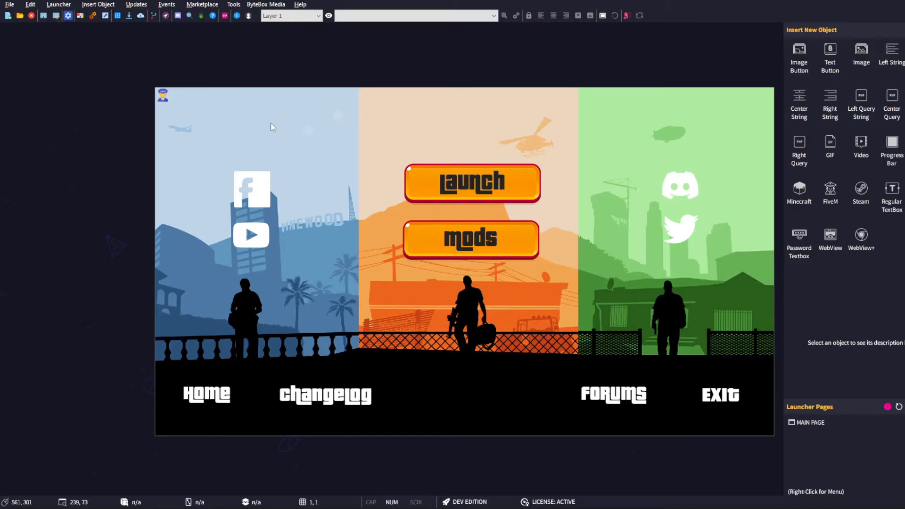
mouse_move(340, 171)
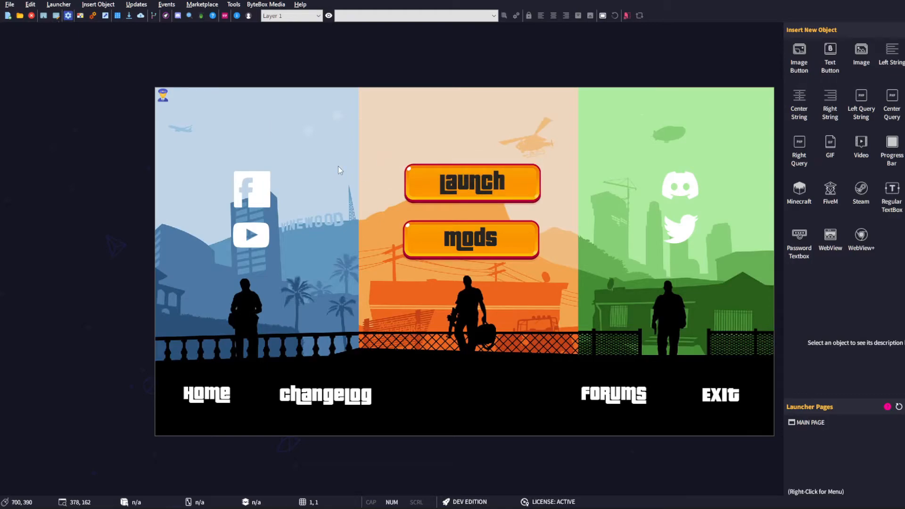
mouse_move(144, 31)
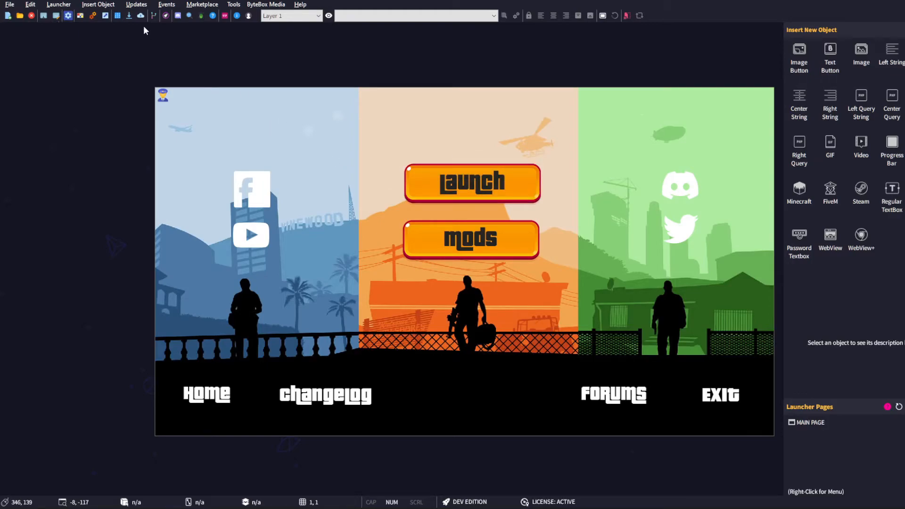
- Show the Launcher menu with its settings, library and build commands
left_click(58, 4)
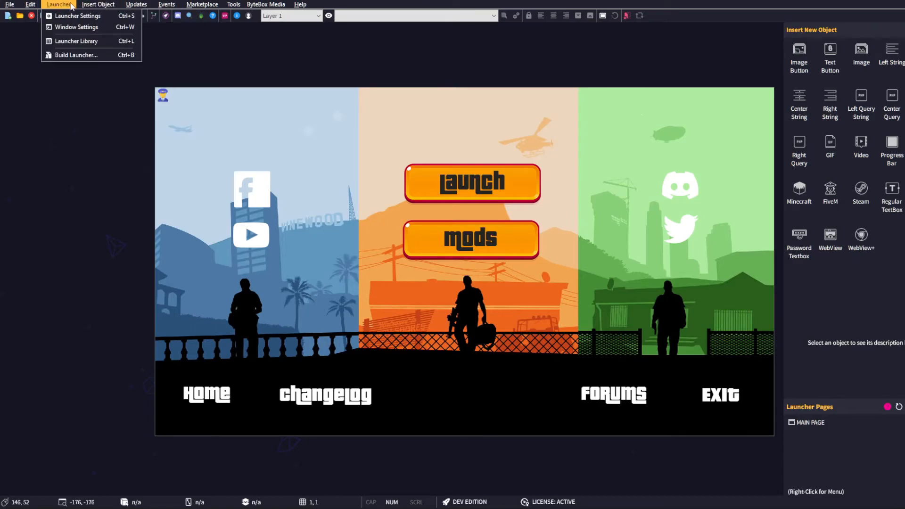
- Build the launcher so the log reports Finished Launcher Compilation
left_click(75, 55)
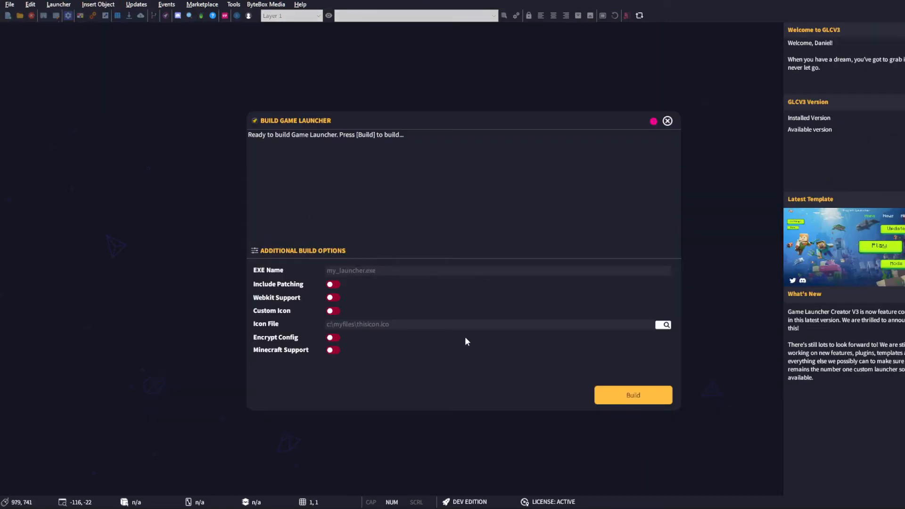
left_click(633, 395)
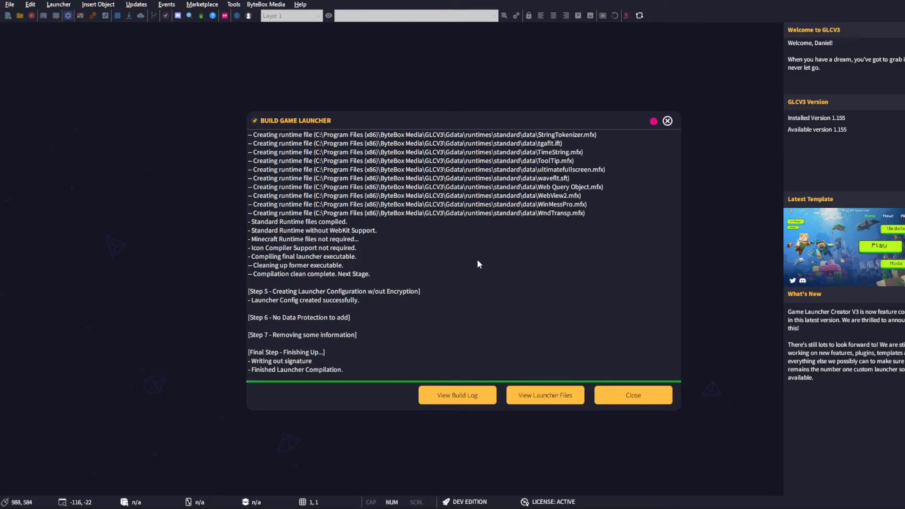
mouse_move(545, 396)
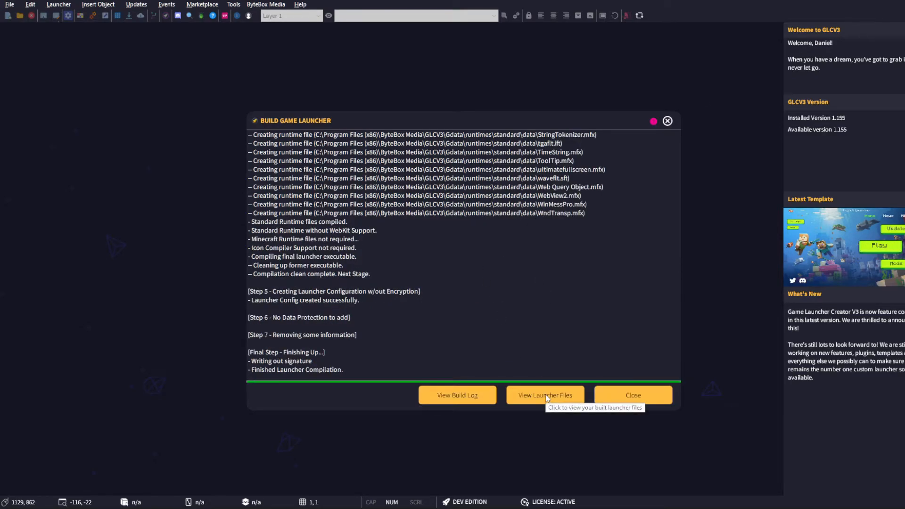
- View the build folder with mylauncher.dat and mylauncher.exe, then run mylauncher.exe
left_click(545, 395)
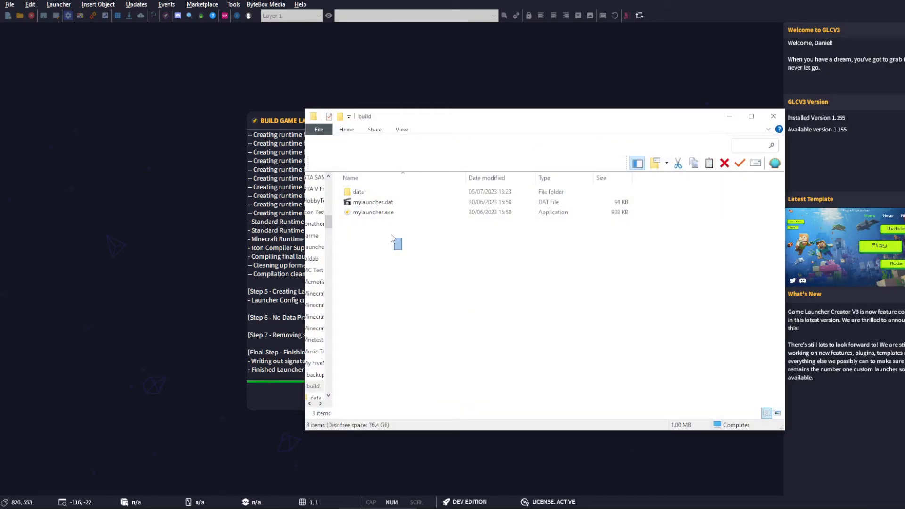
key("ctrl+a")
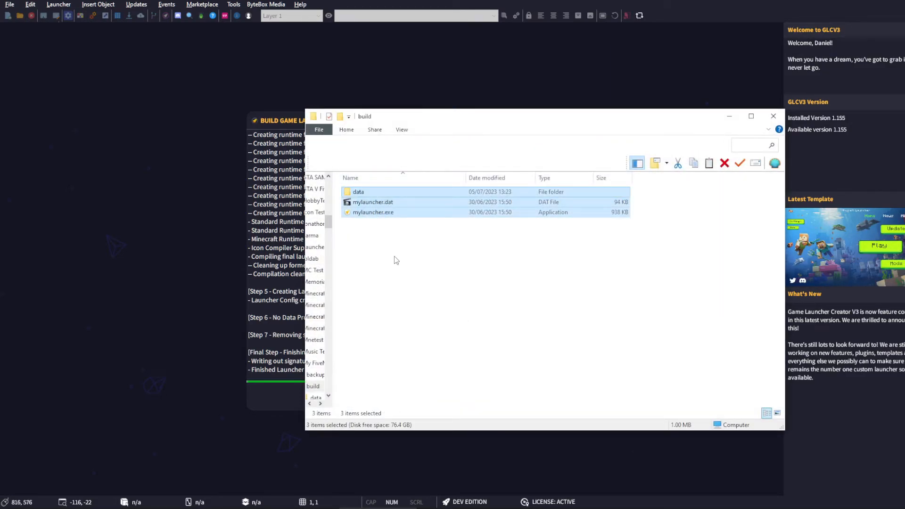
left_click(405, 253)
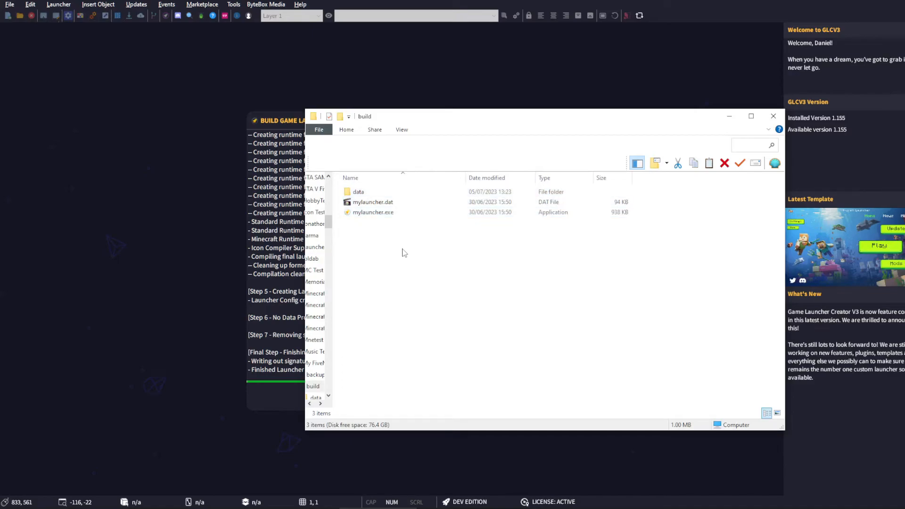
mouse_move(404, 253)
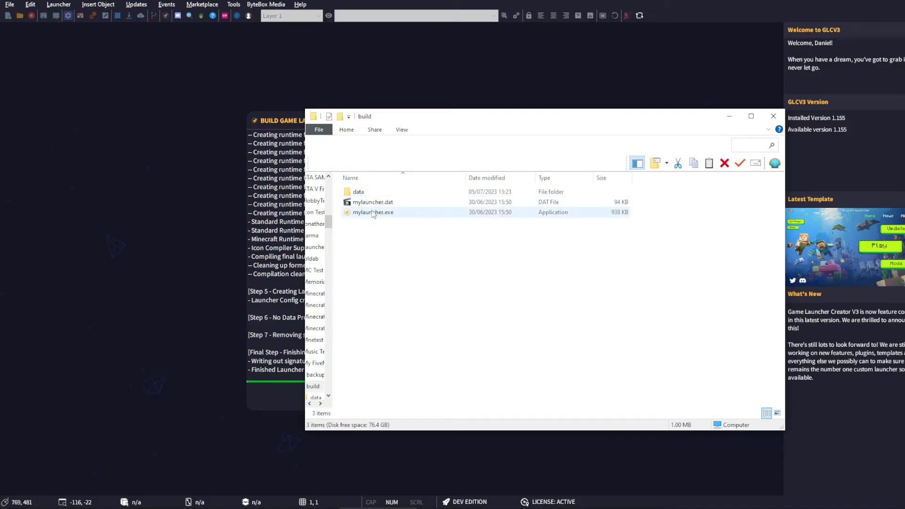
left_click(373, 213)
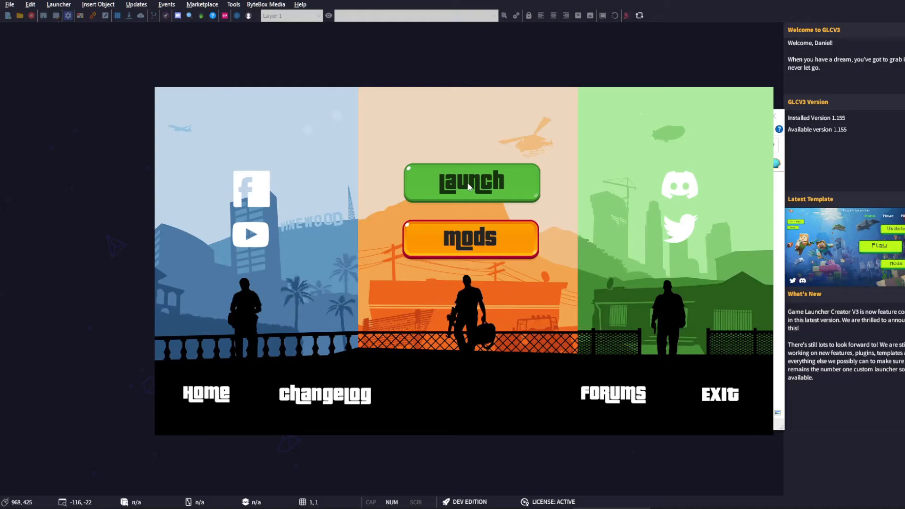
mouse_move(662, 316)
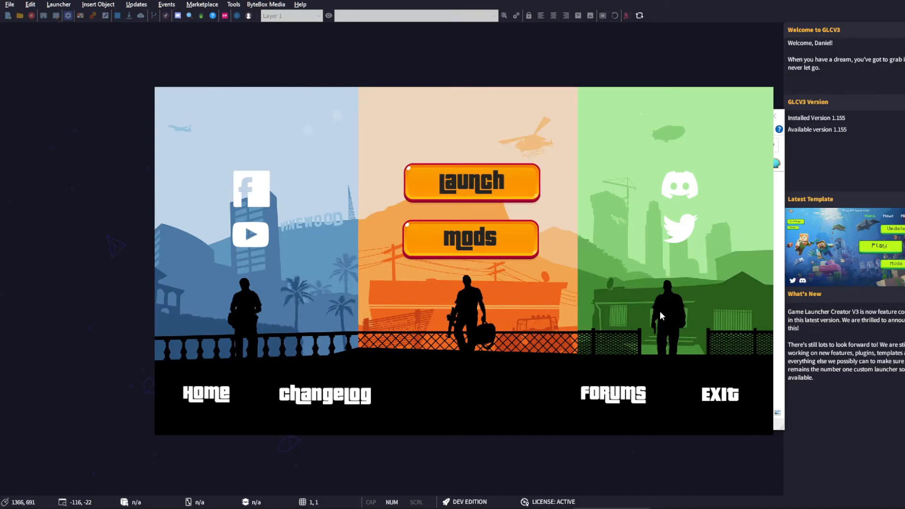
- Close the running test launcher to return to the TrevCity project in the editor
left_click(471, 182)
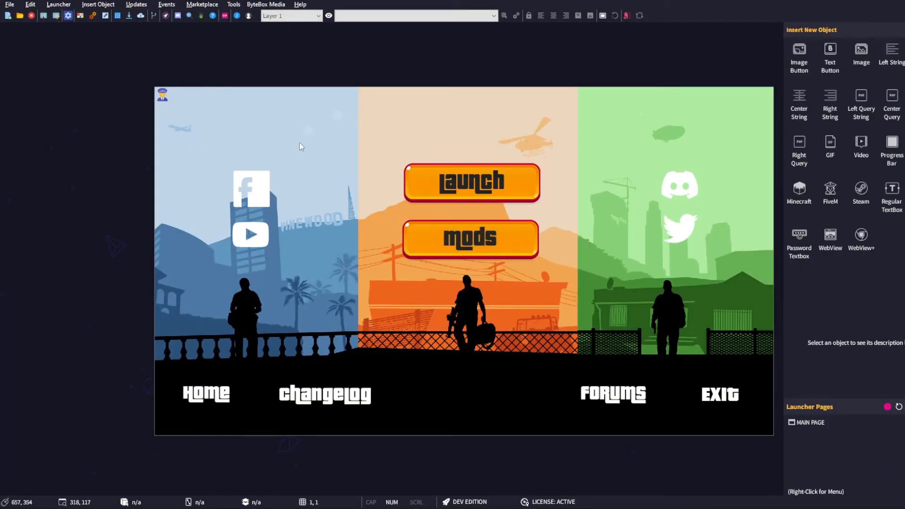
mouse_move(471, 200)
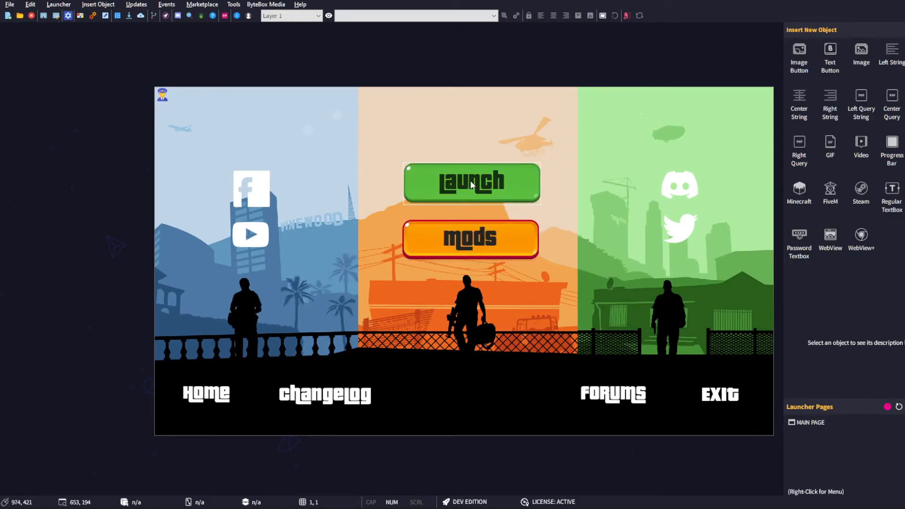
mouse_move(471, 182)
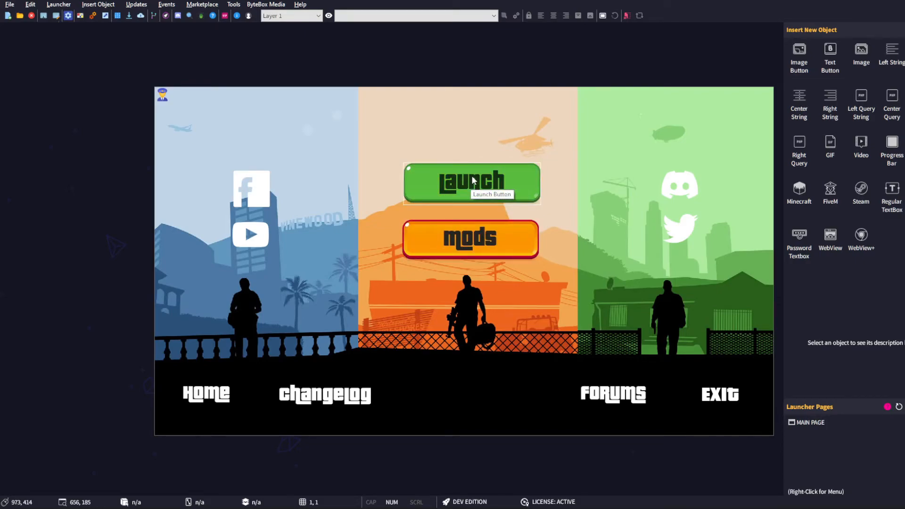
mouse_move(466, 150)
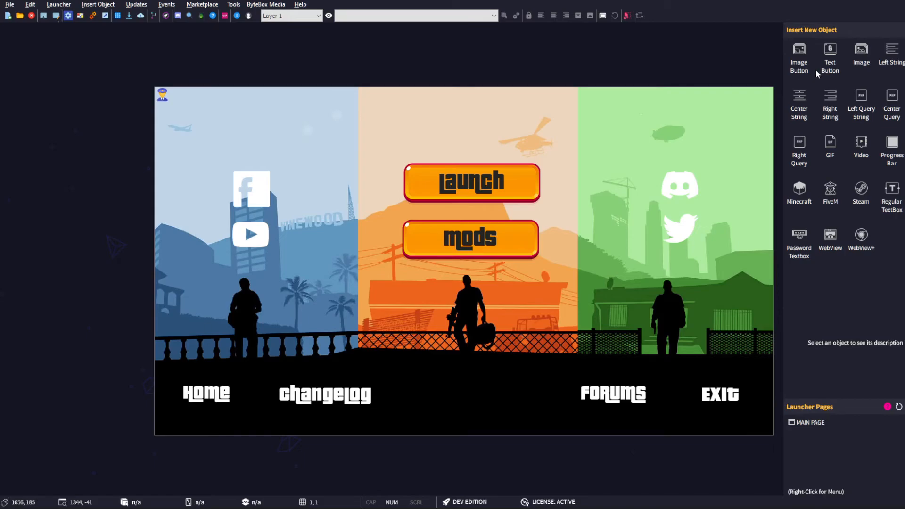
mouse_move(855, 156)
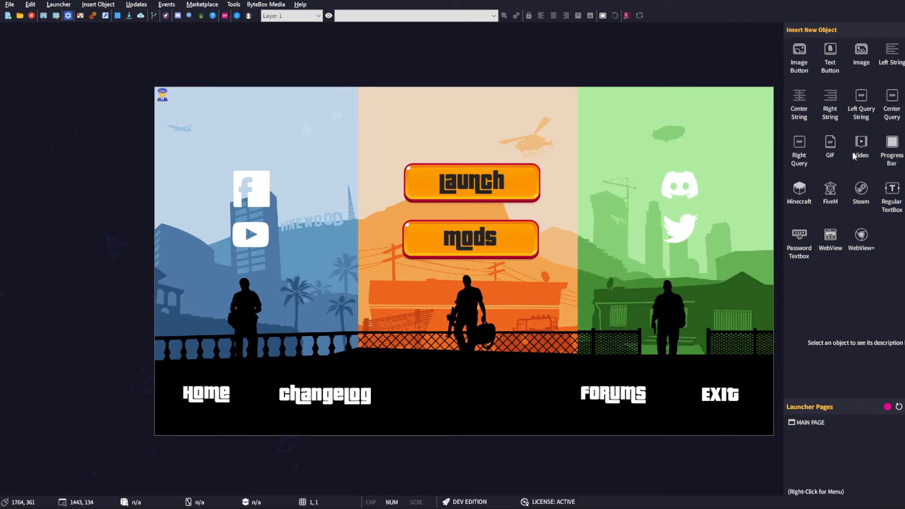
mouse_move(804, 405)
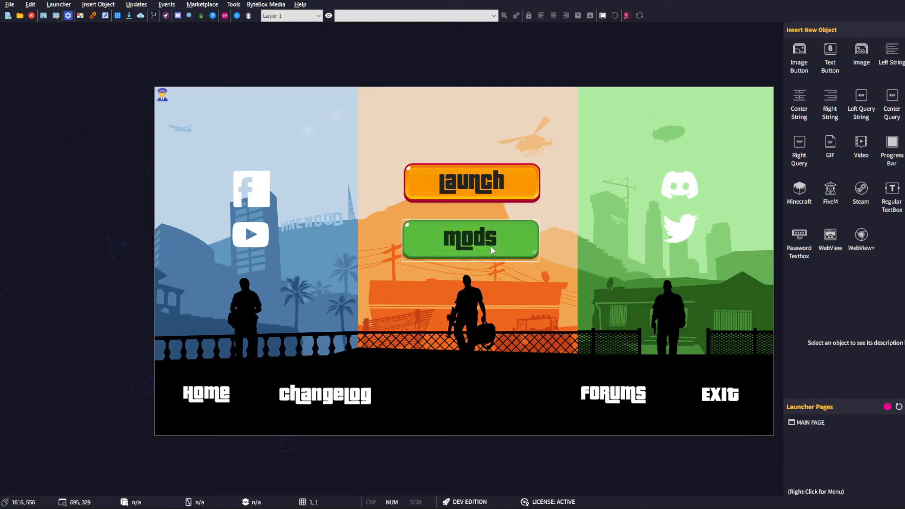
left_click(469, 240)
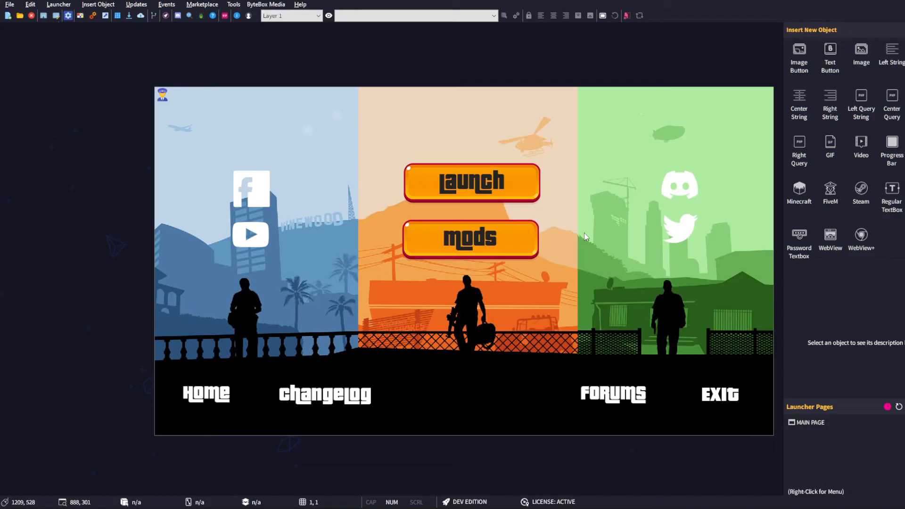
mouse_move(467, 143)
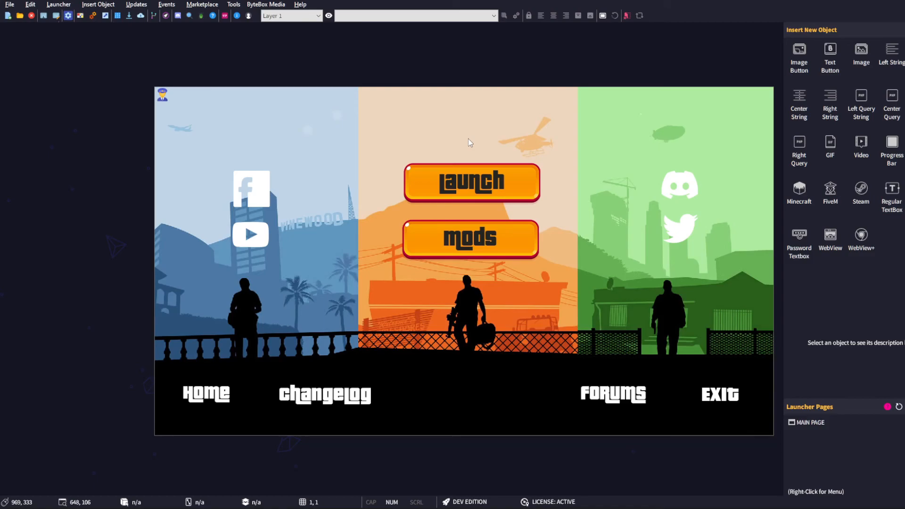
mouse_move(598, 385)
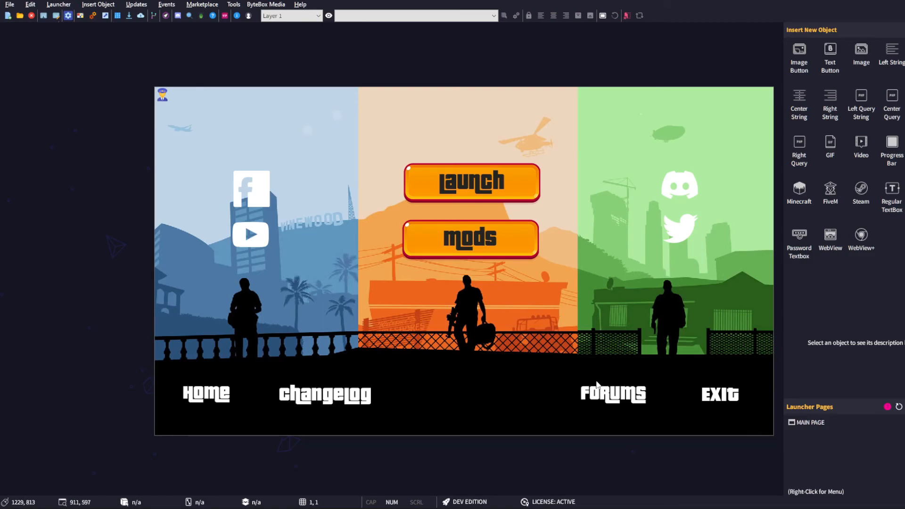
left_click(251, 235)
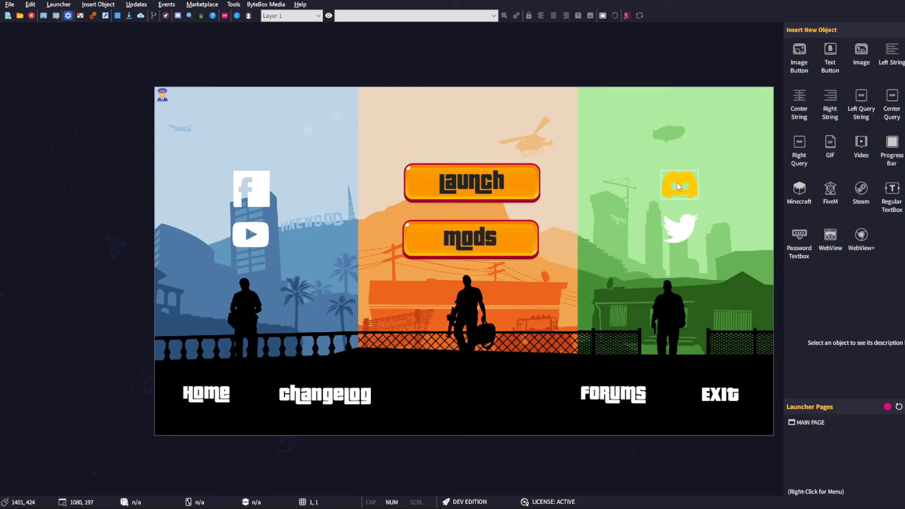
mouse_move(469, 145)
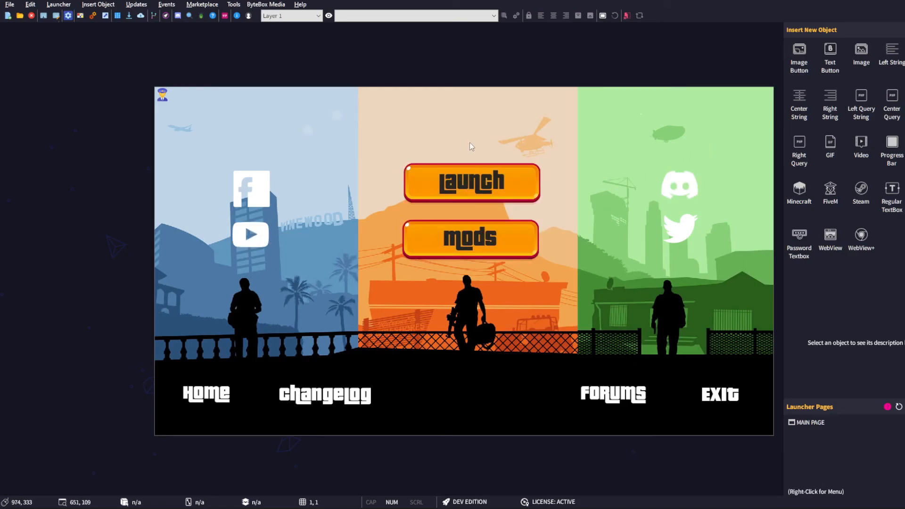
mouse_move(468, 284)
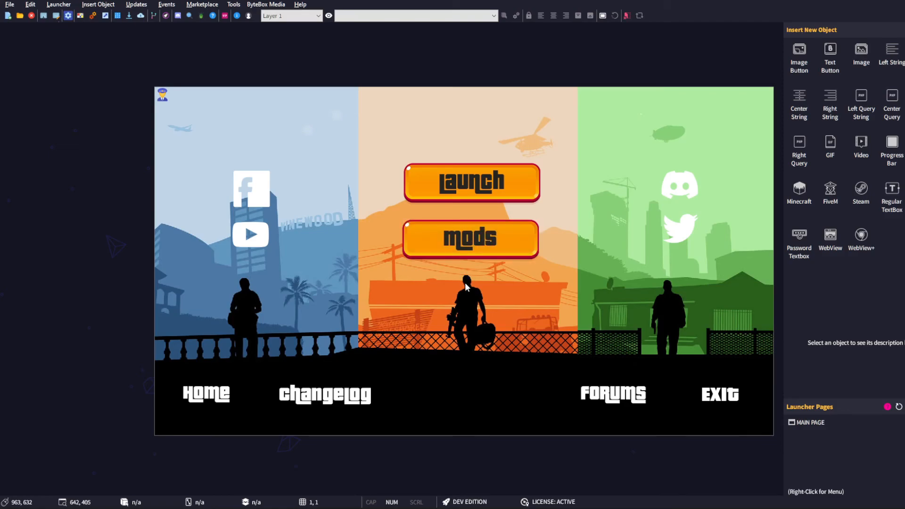
mouse_move(467, 161)
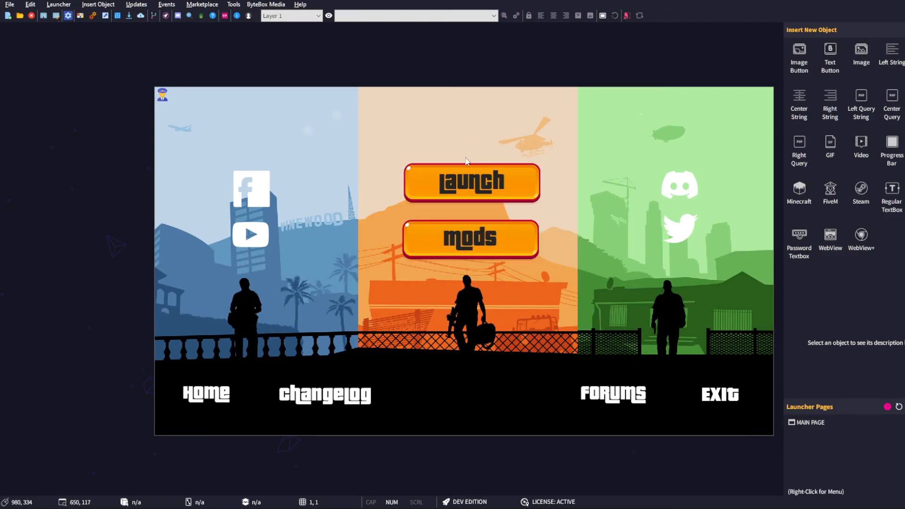
mouse_move(472, 184)
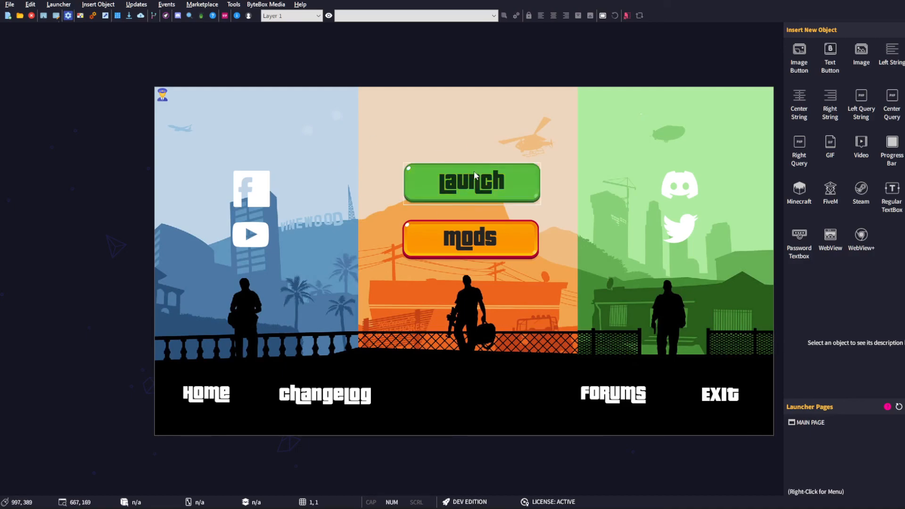
mouse_move(471, 184)
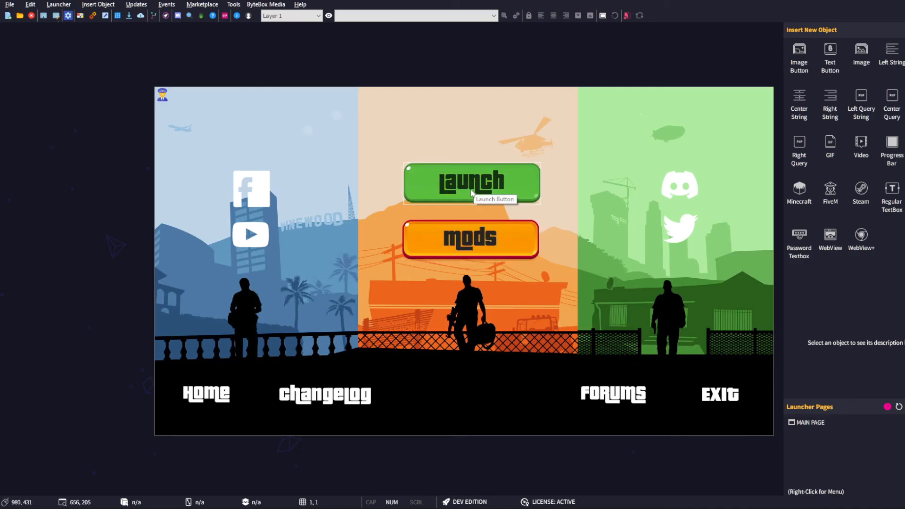
mouse_move(473, 290)
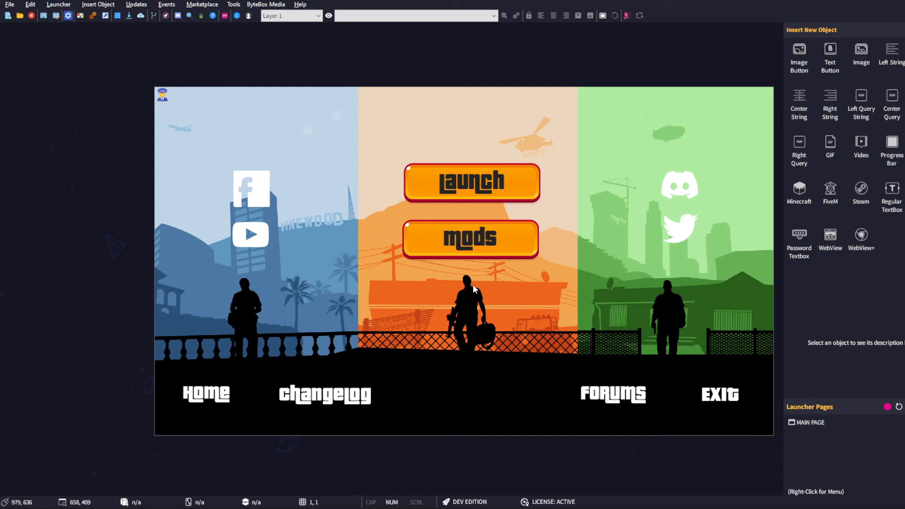